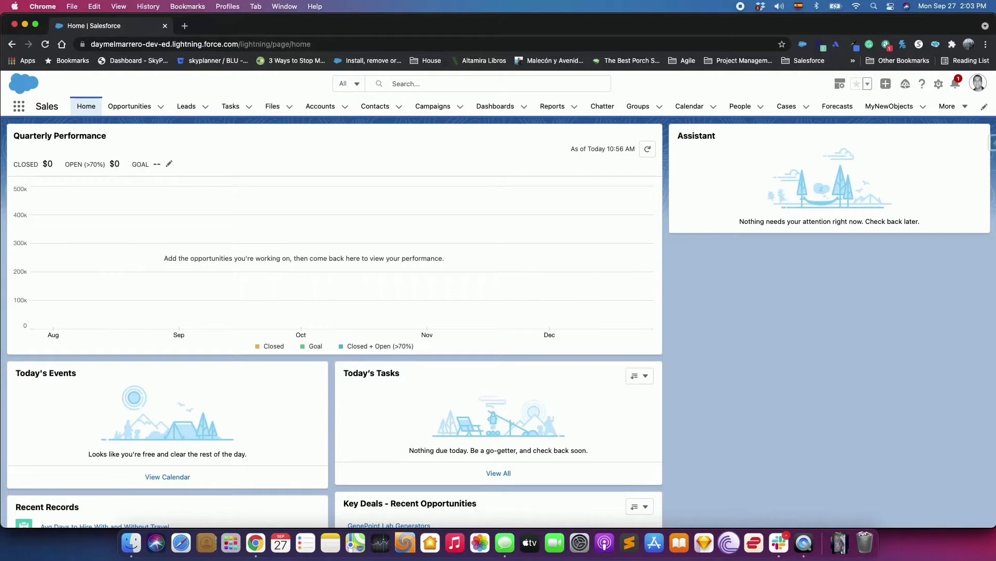
mouse_move(915, 206)
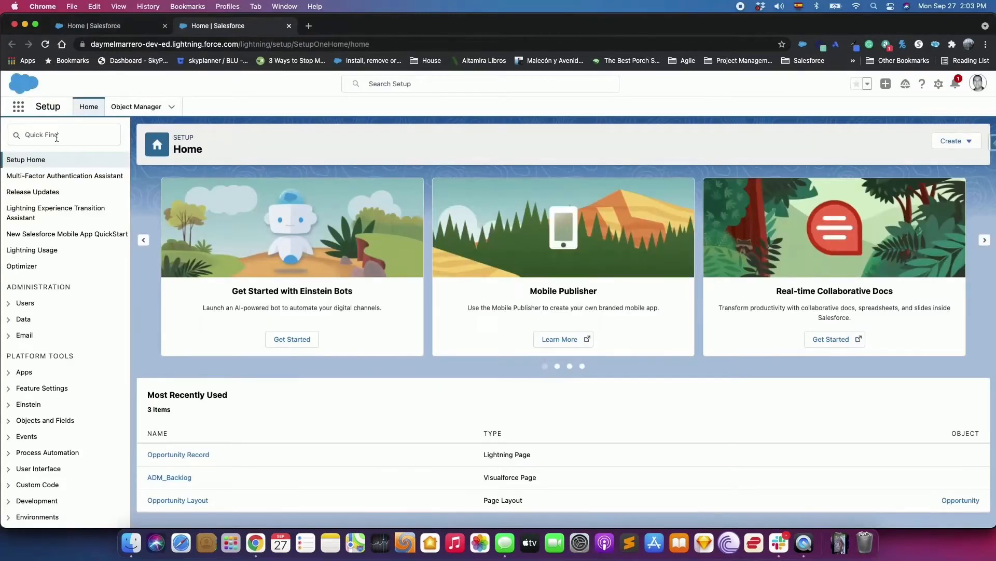
Find 'App Builder' in Setup Quick Find and open the Lightning App Builder page list.
text(App Builder)
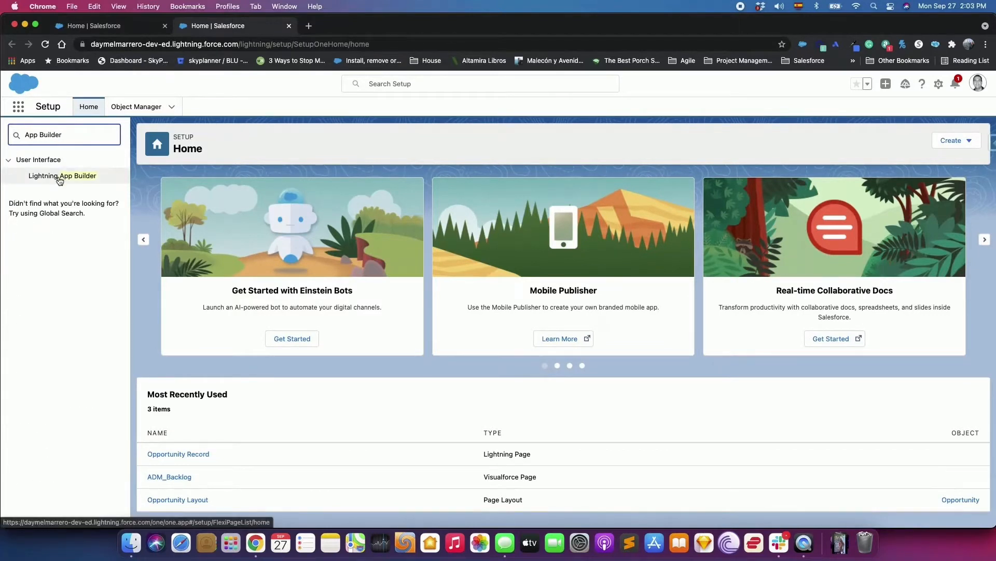
click(62, 175)
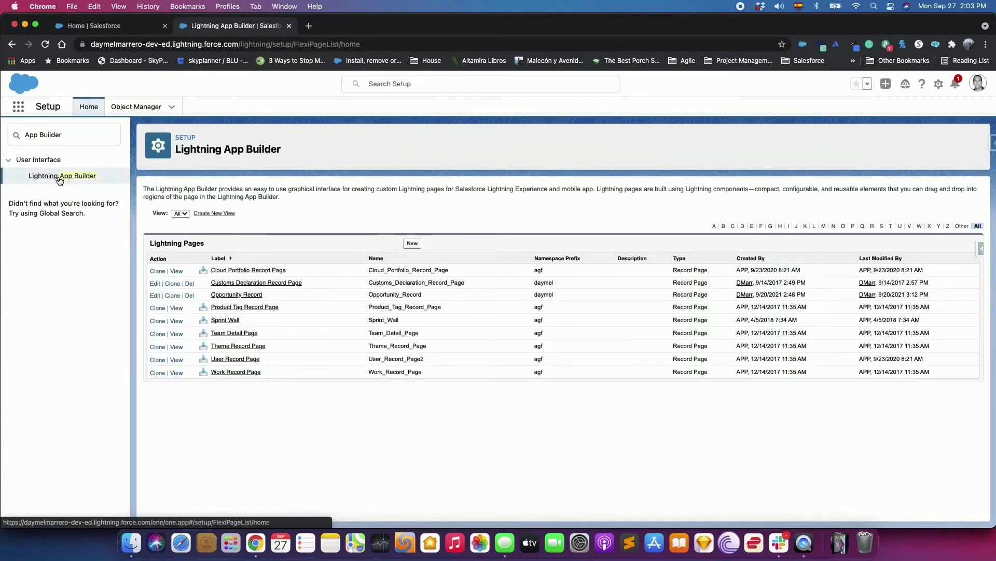
Start a new Record Page labelled 'New Opportunity Page' for the Opportunity object.
click(412, 243)
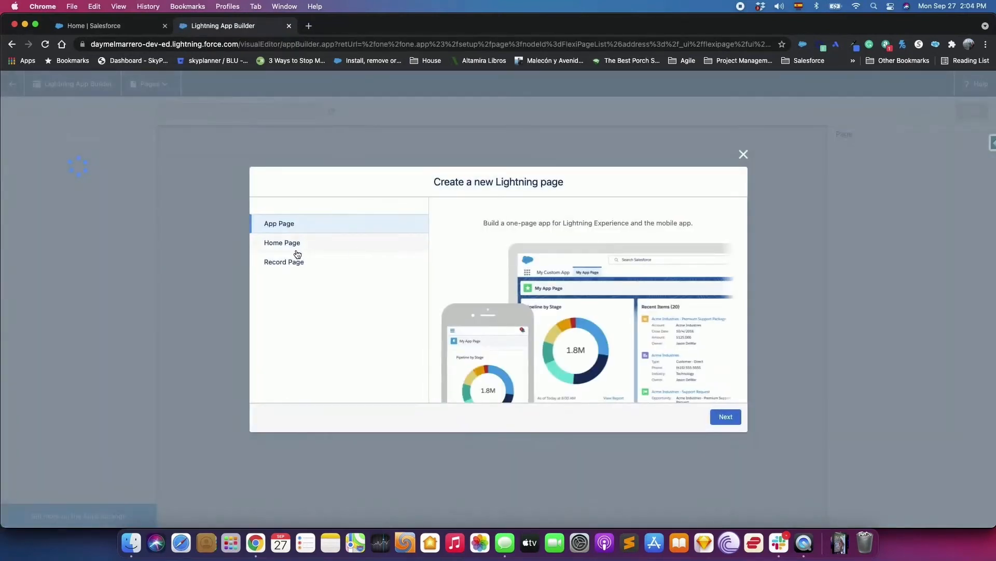
click(286, 261)
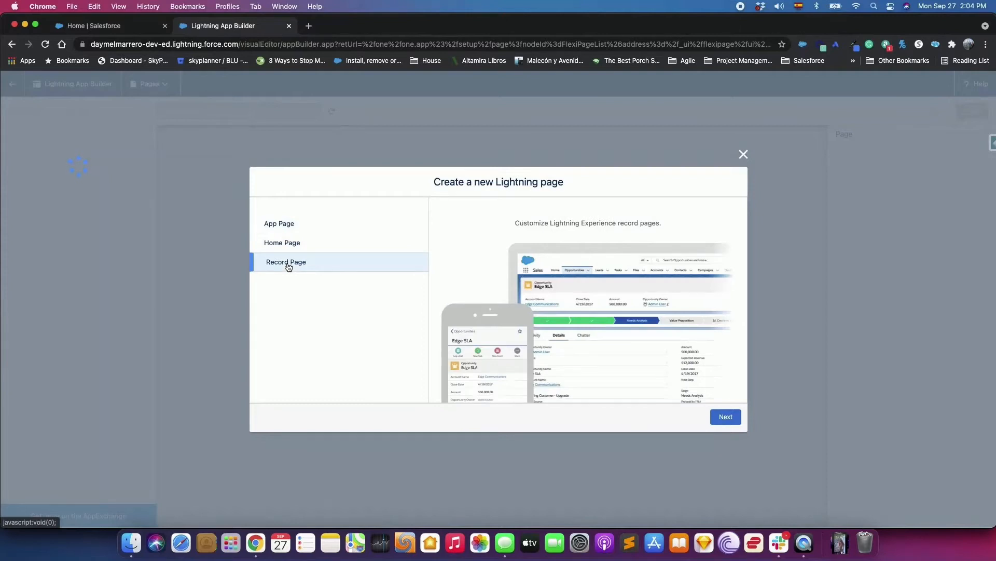
click(726, 416)
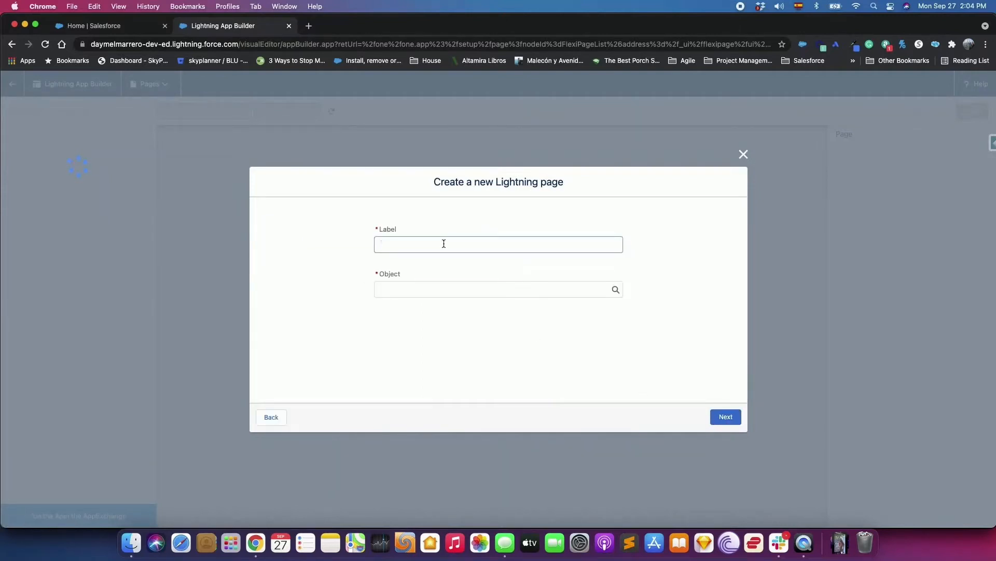
text(New Opportunity Pa)
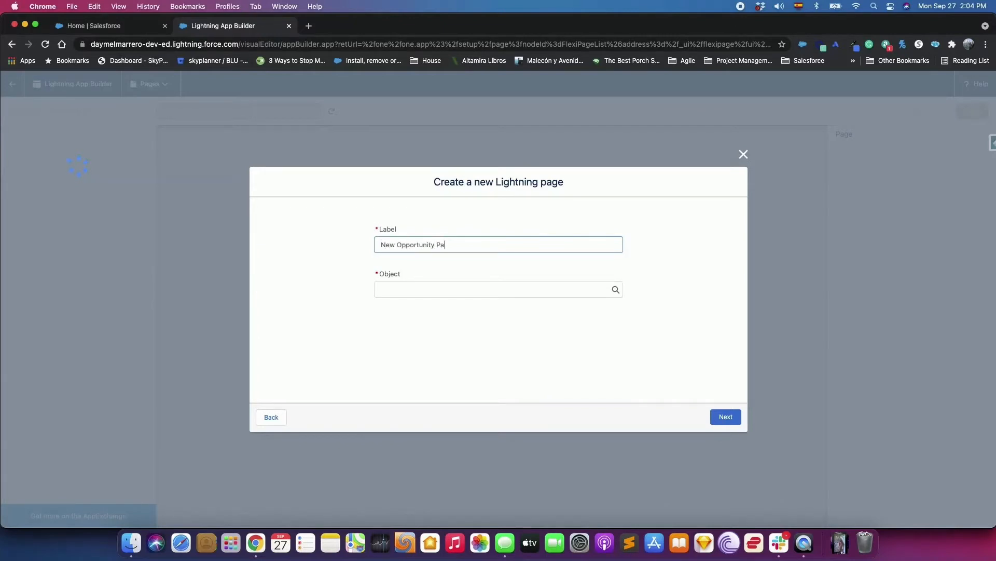
text(Opp)
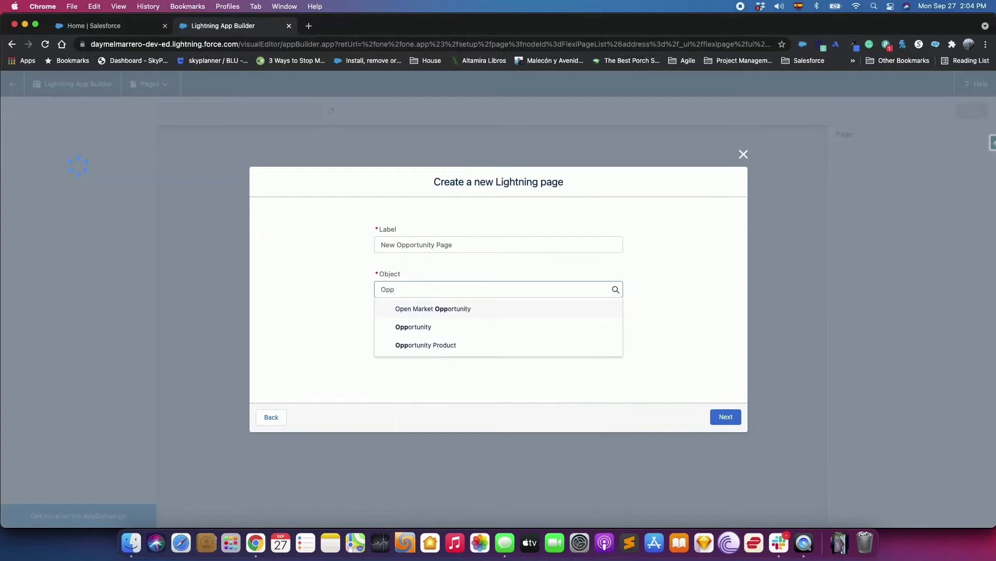
click(413, 327)
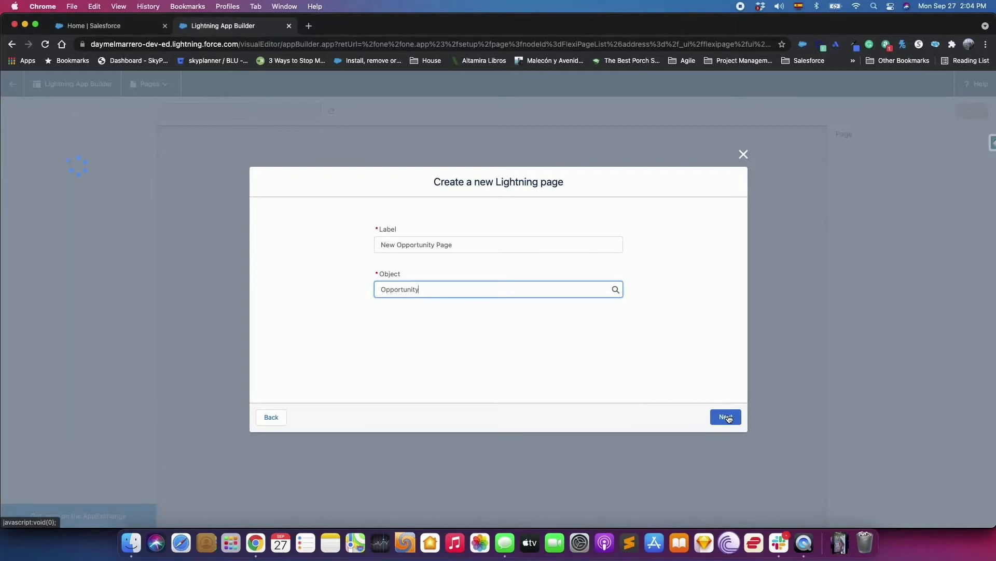
Create the page using the 'Header, Subheader, Right Sidebar' template.
click(726, 417)
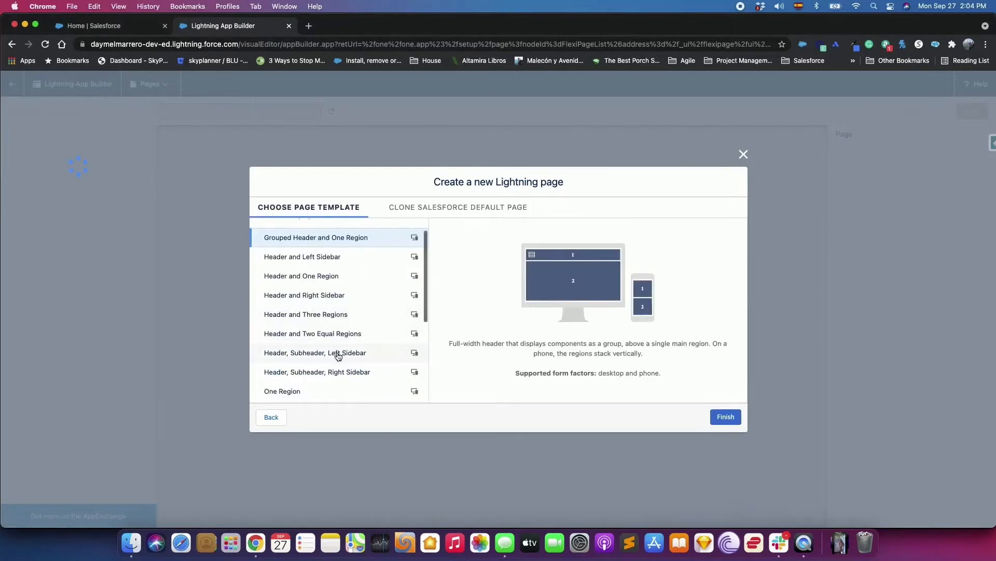
mouse_move(337, 372)
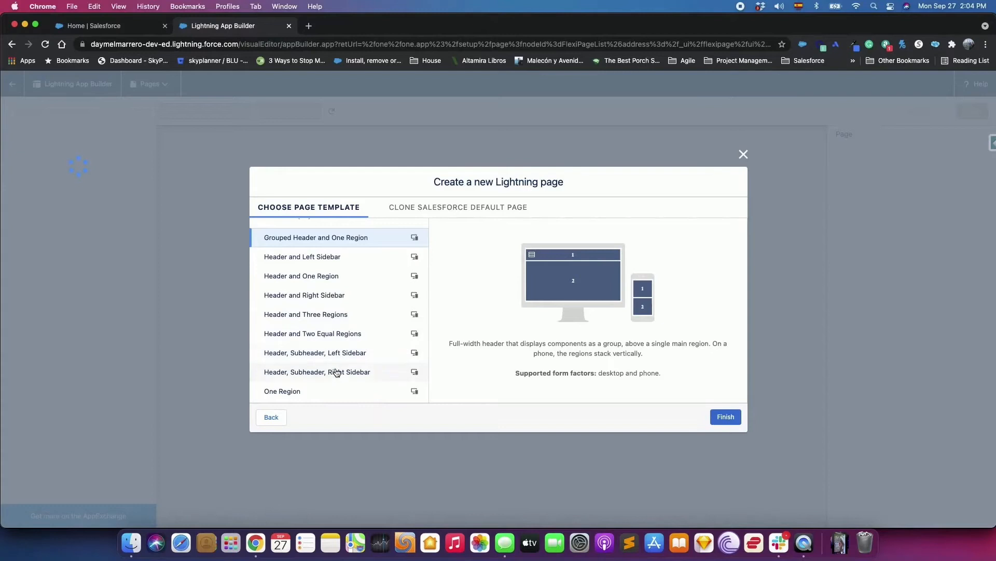
click(336, 372)
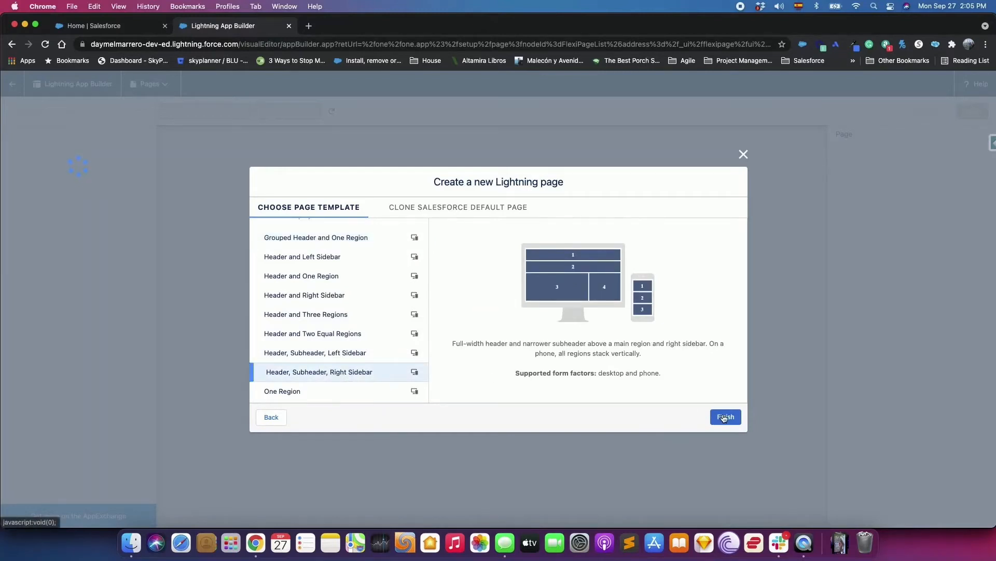
click(726, 417)
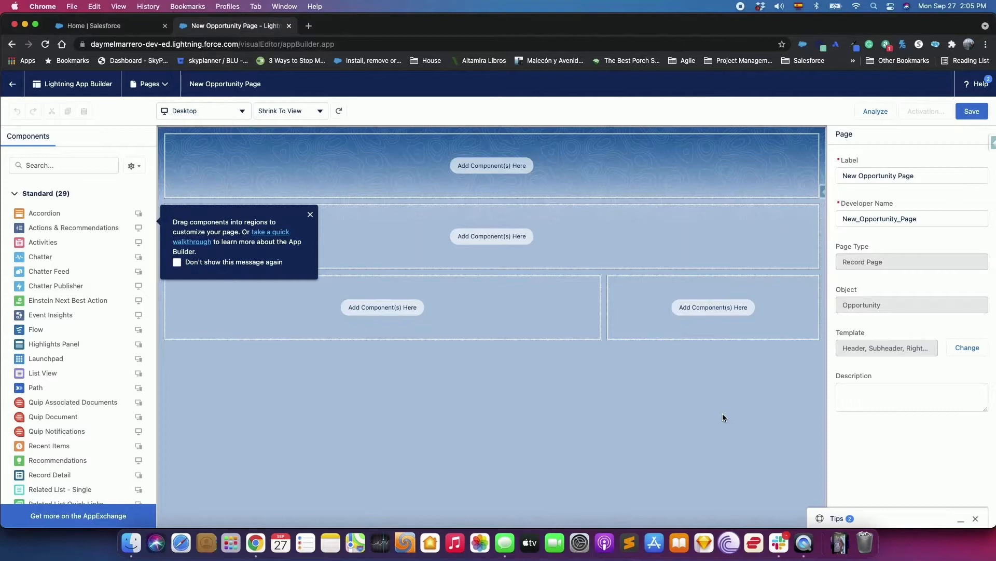
Open the component list's display options menu.
click(133, 165)
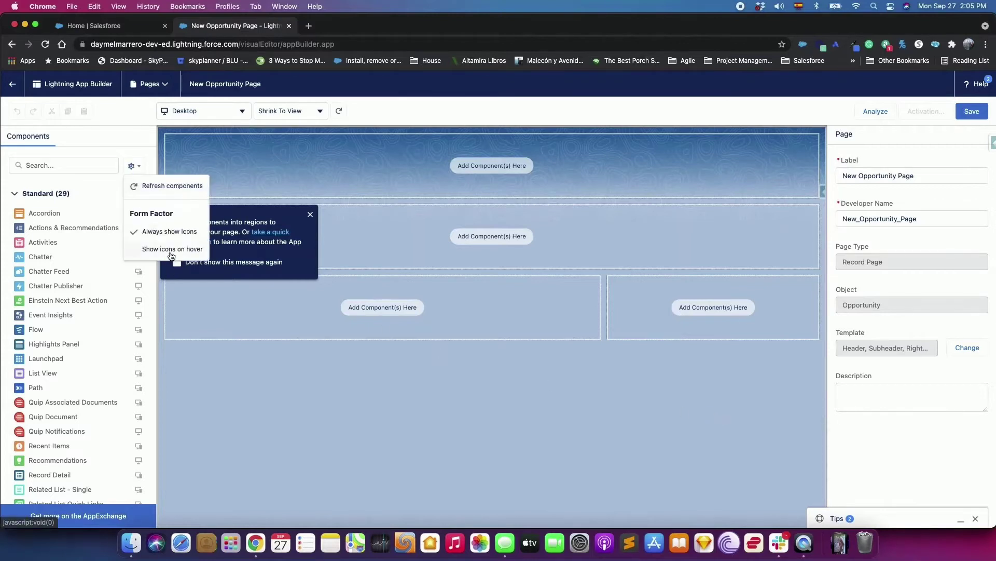
mouse_move(175, 234)
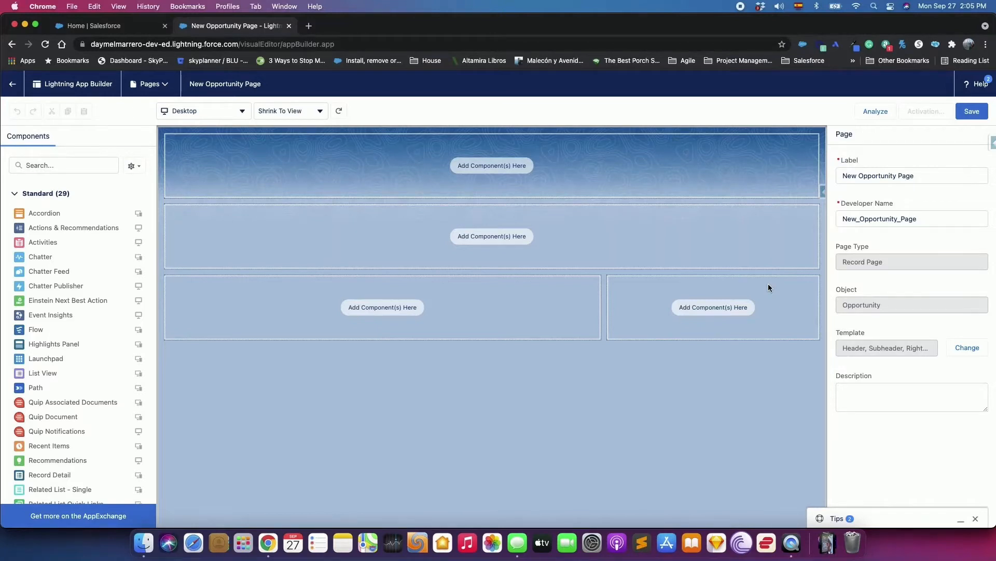
mouse_move(157, 157)
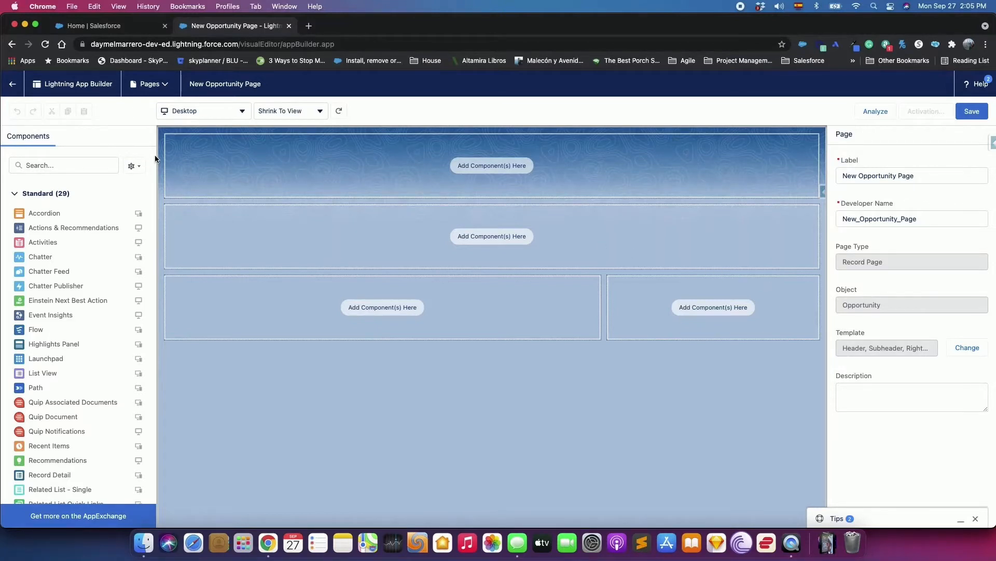
mouse_move(135, 275)
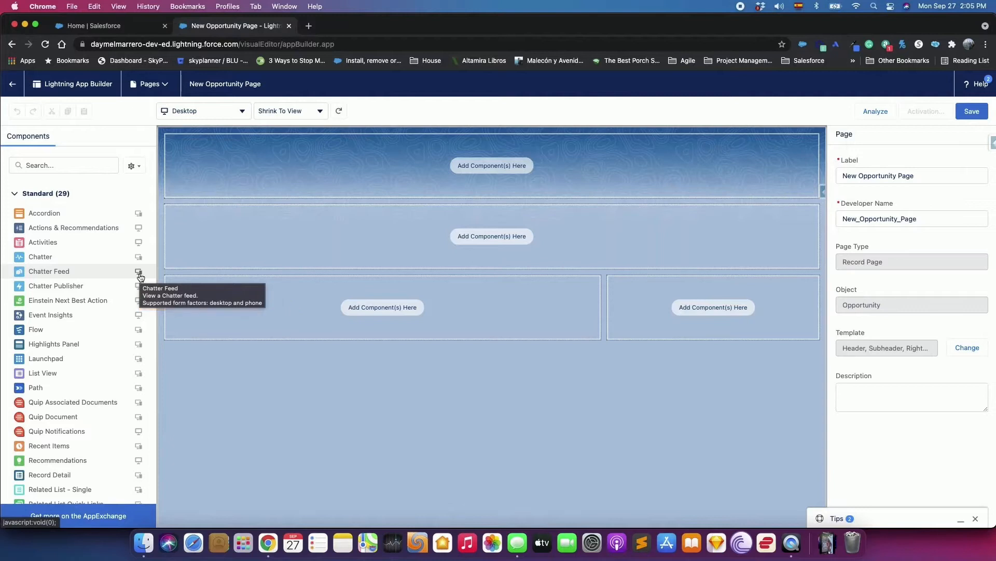
mouse_move(140, 290)
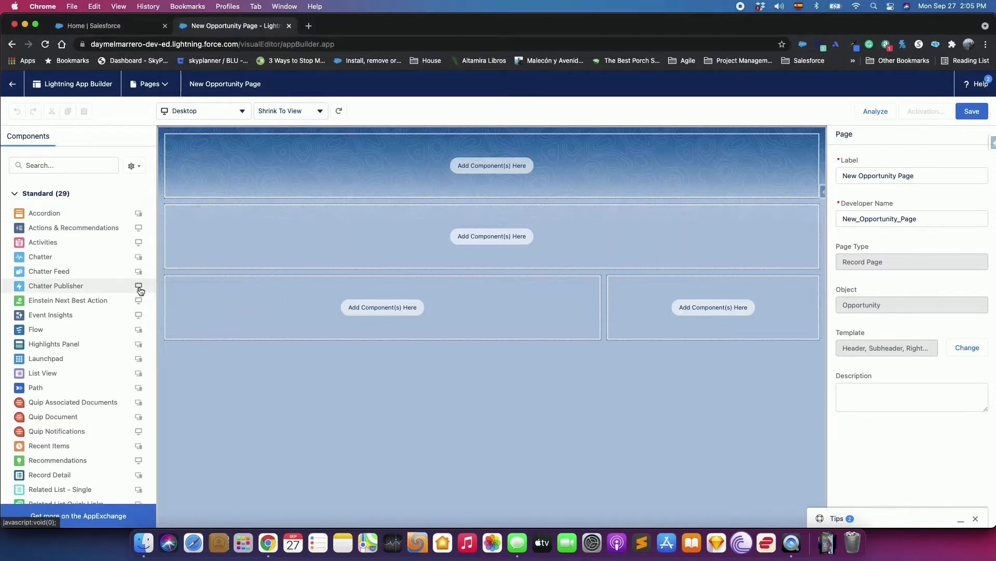
mouse_move(140, 290)
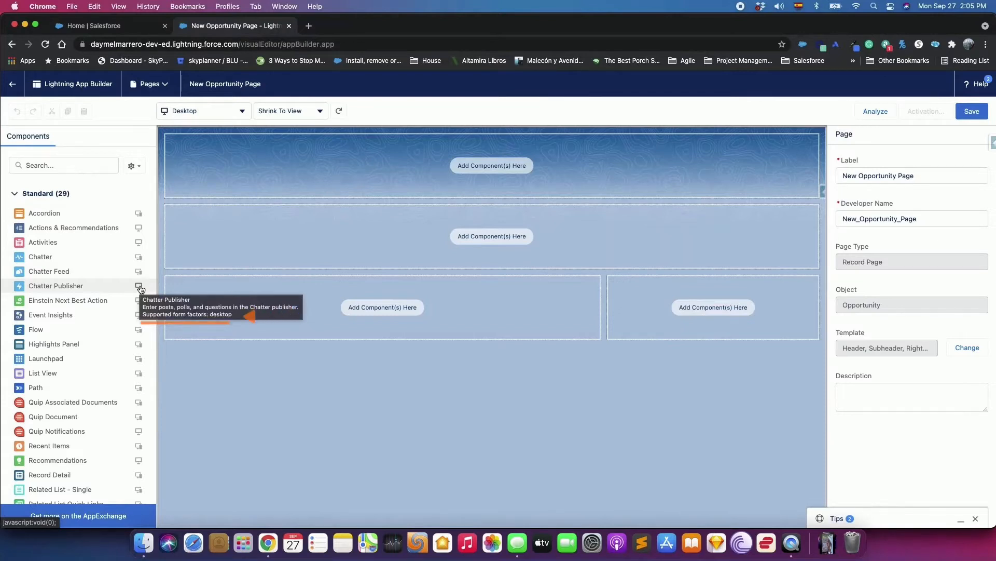
mouse_move(66, 344)
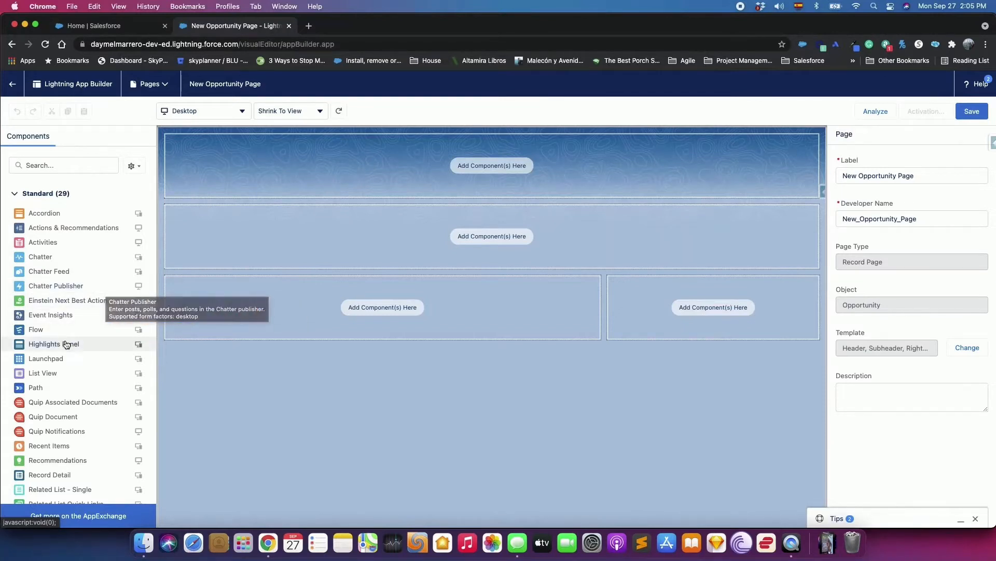
mouse_move(65, 344)
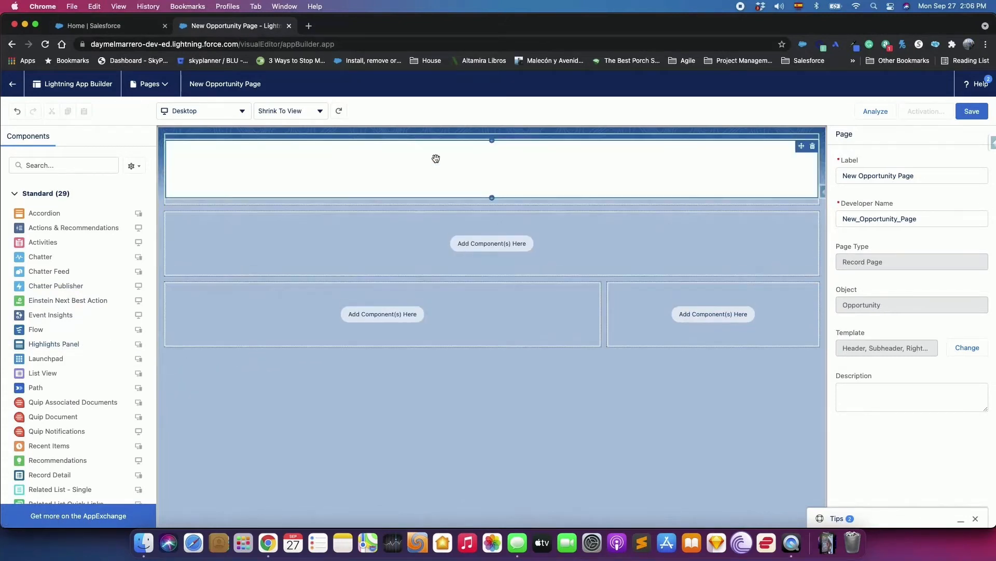
Select the header's Highlights Panel and read its 'See How It Works' explanation.
click(437, 159)
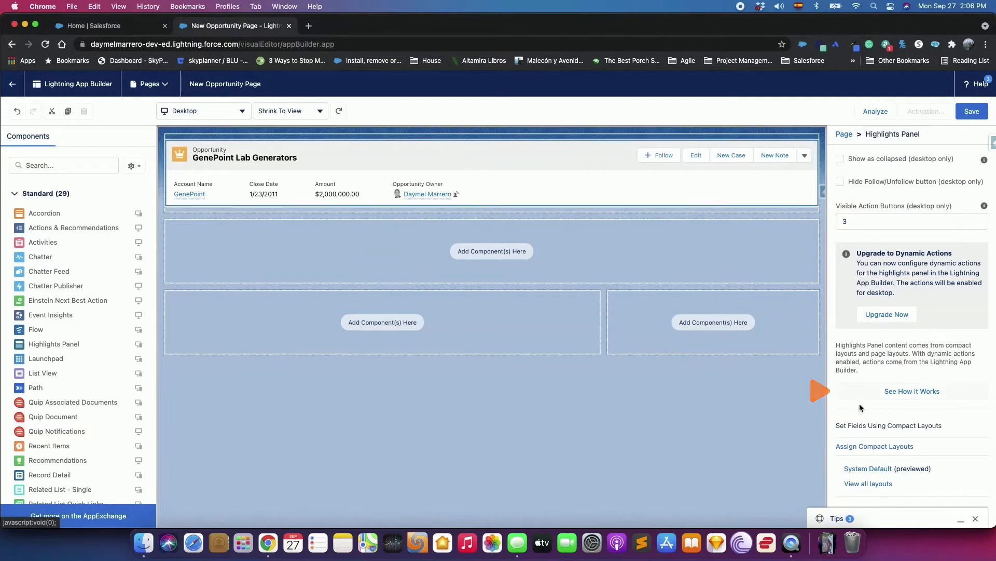
click(912, 391)
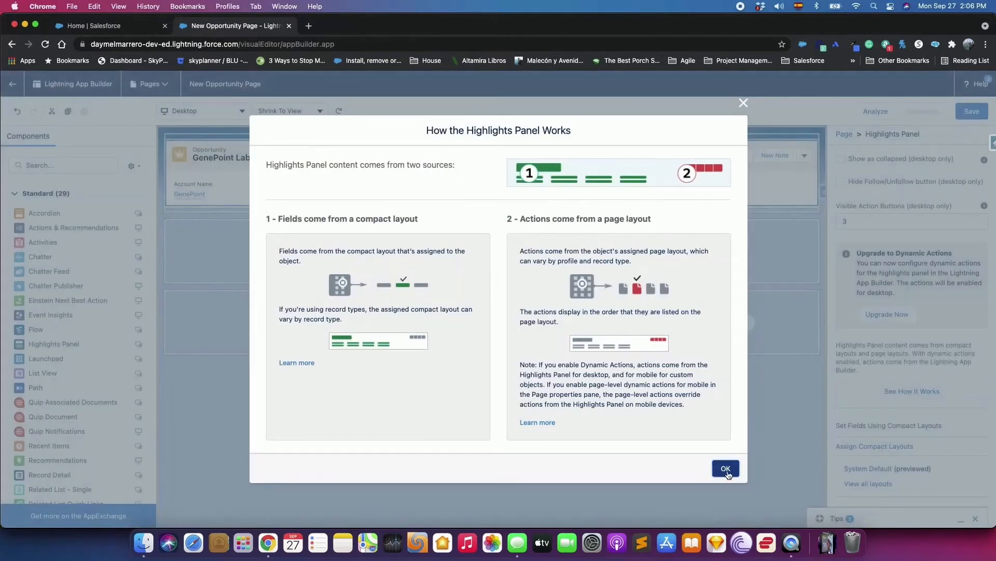
click(725, 468)
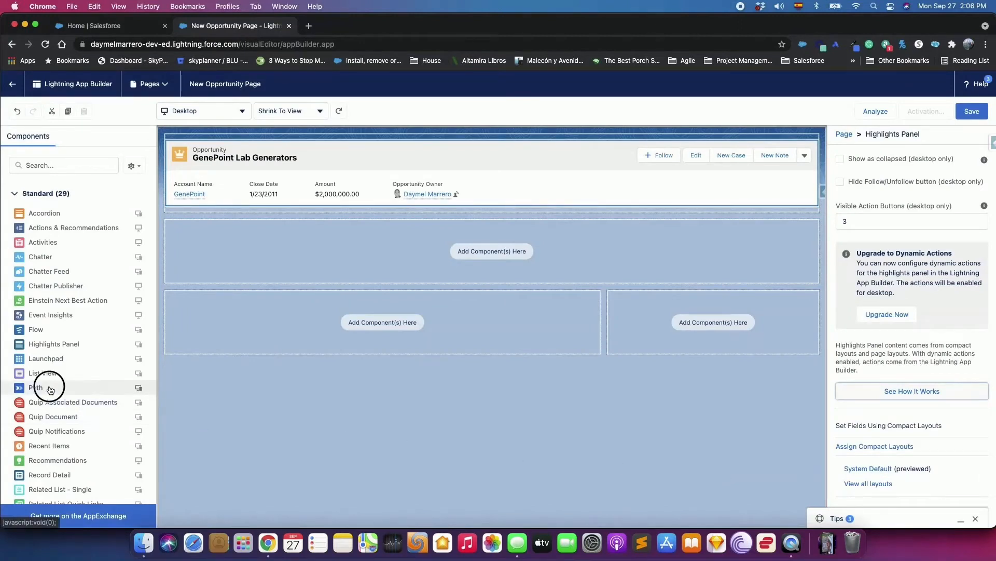
Drag the Path component into the page's subheader region.
drag(35, 387, 491, 250)
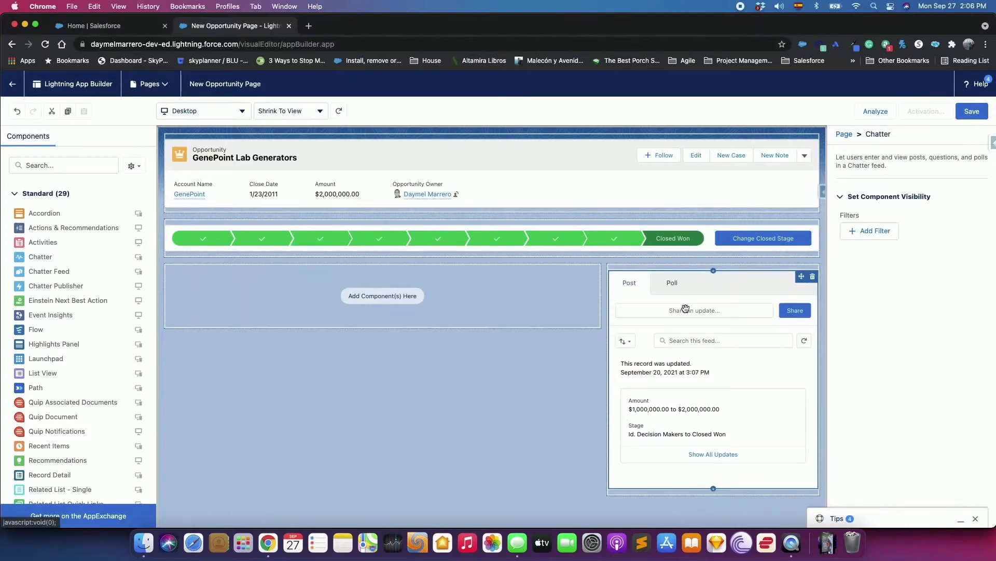
scroll(down, 3)
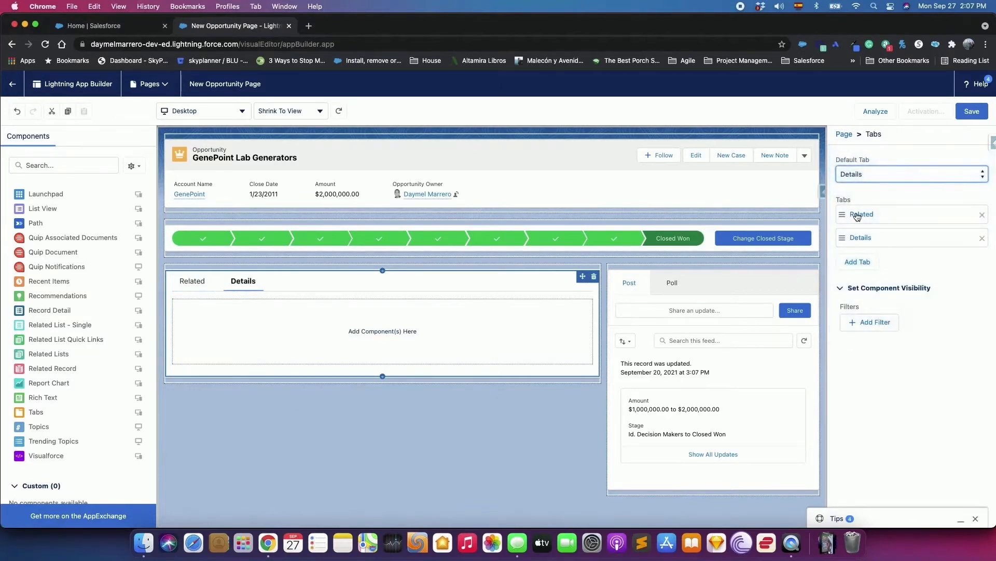
Add 'Recent Items' and 'Activity' tabs to the tab set after Related and Details.
click(857, 262)
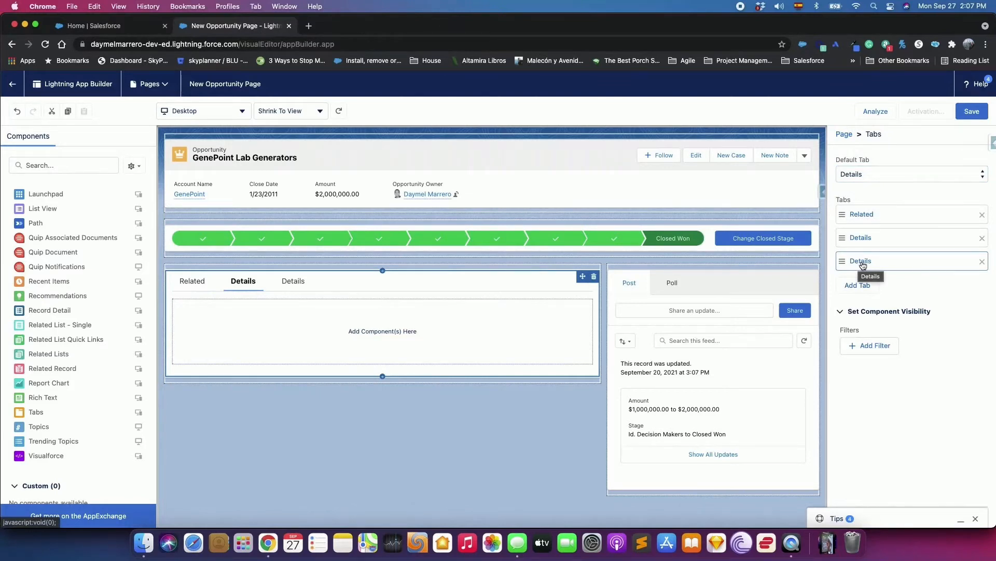
click(861, 261)
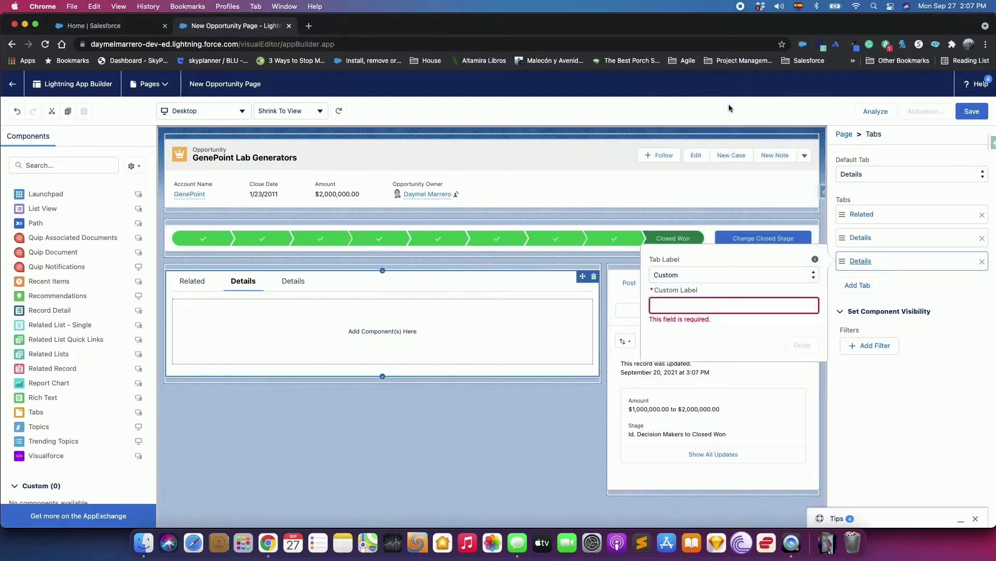
text(Re)
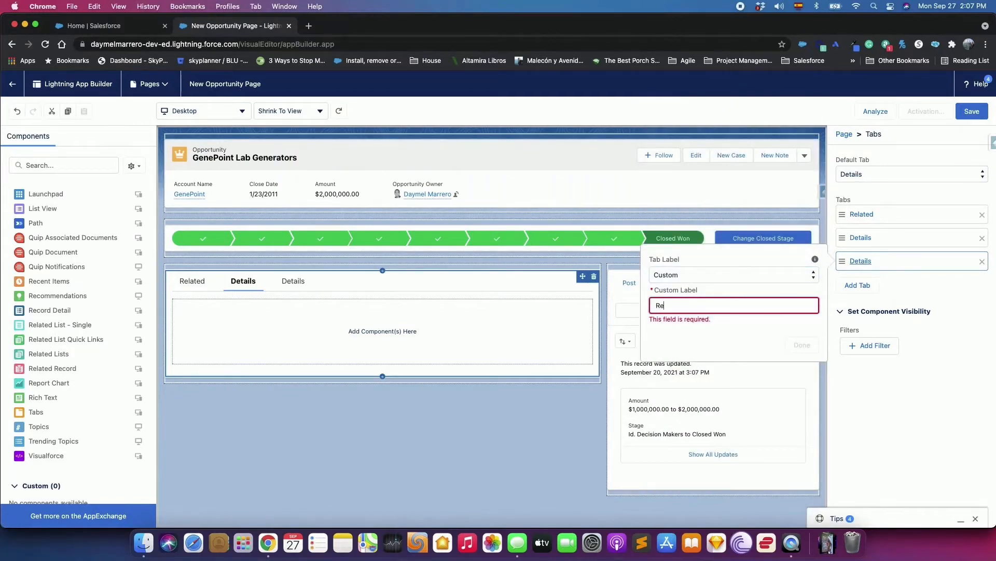
text(cent I)
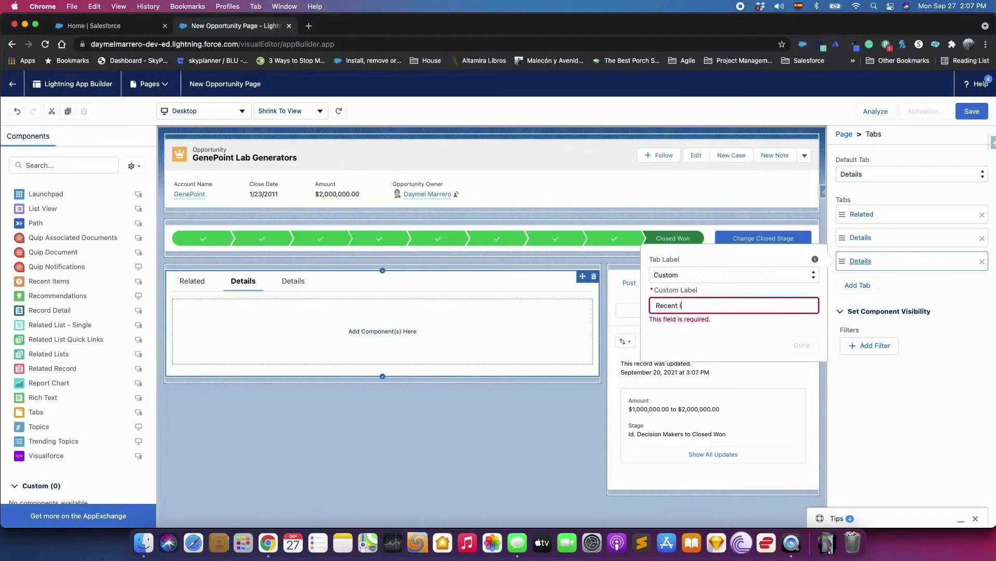
text(Item)
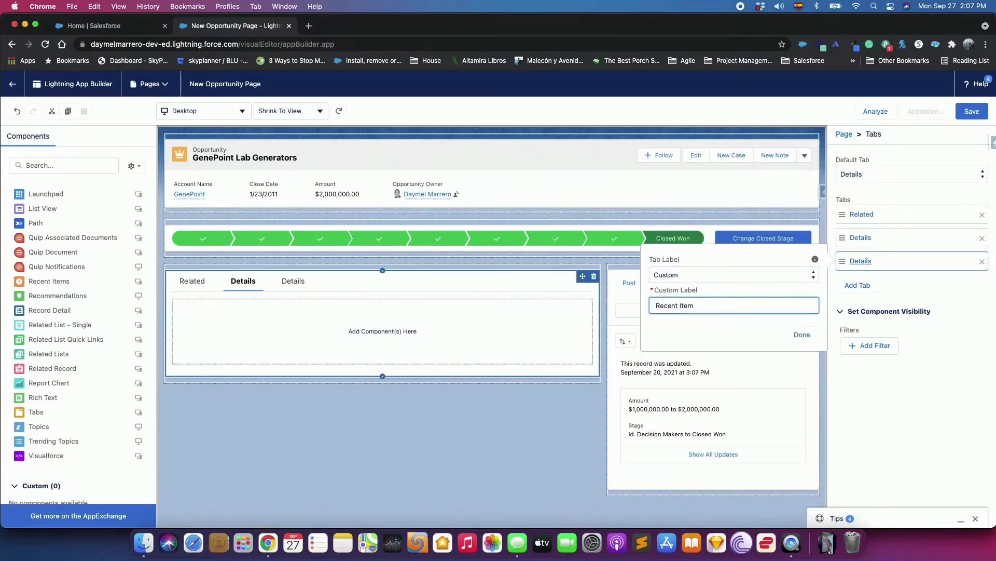
click(802, 335)
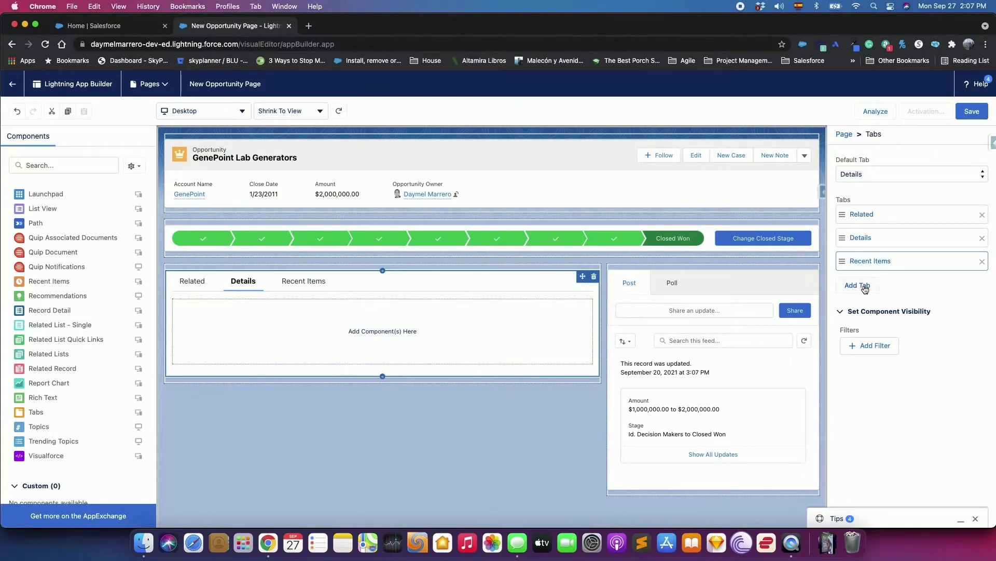
click(857, 286)
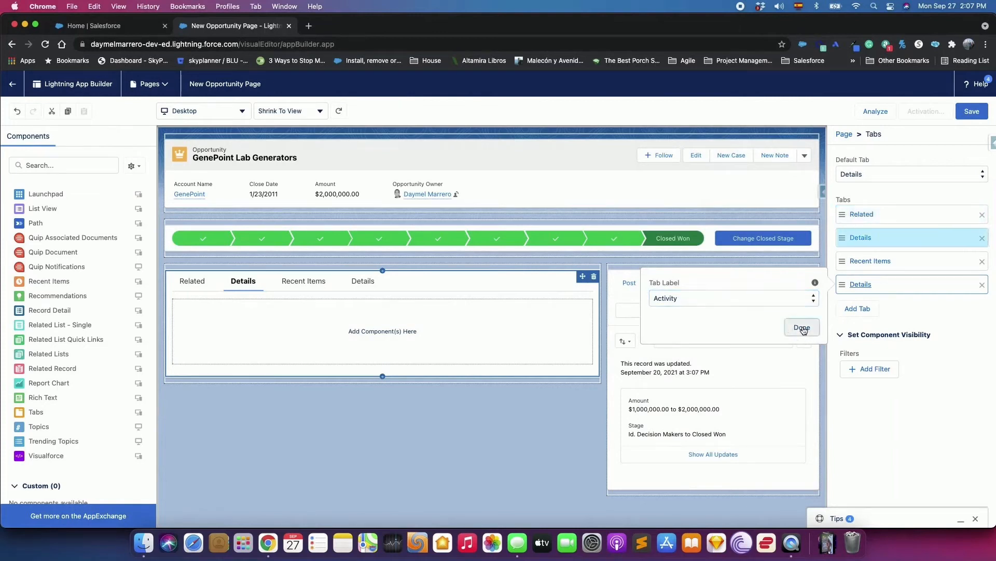
click(802, 327)
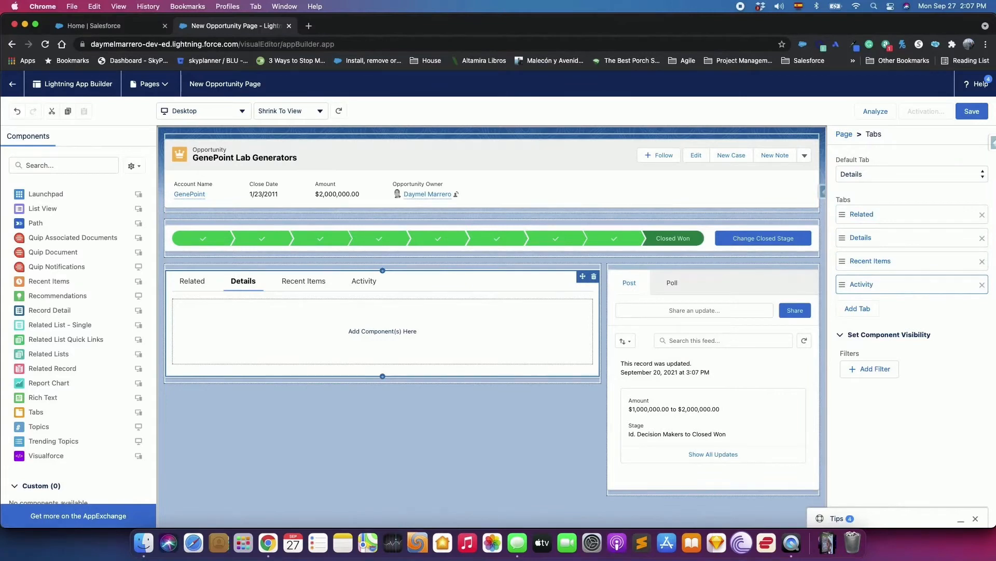
Move Details to the front, then preview the Related, Recent Items and Activity tabs.
click(881, 238)
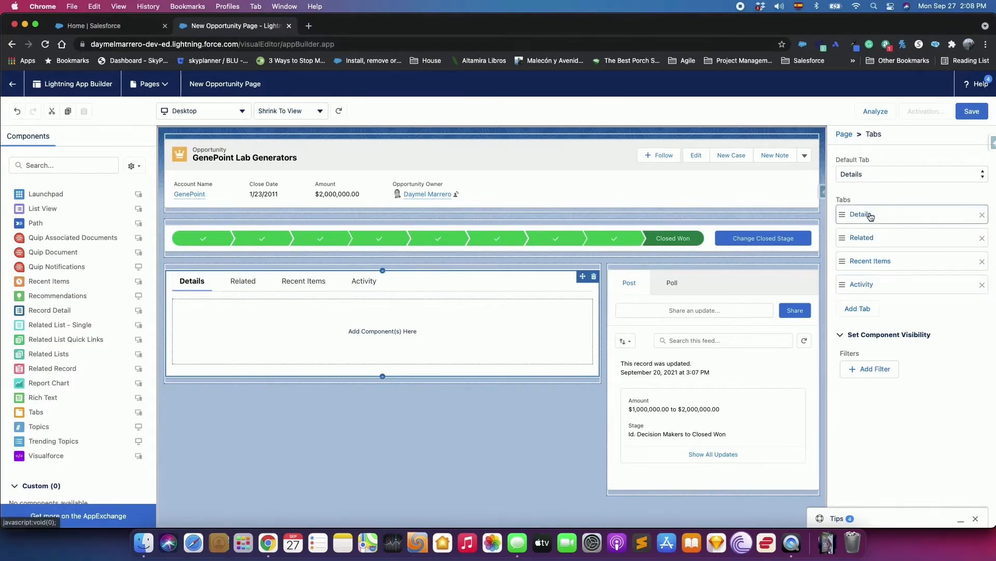
mouse_move(871, 215)
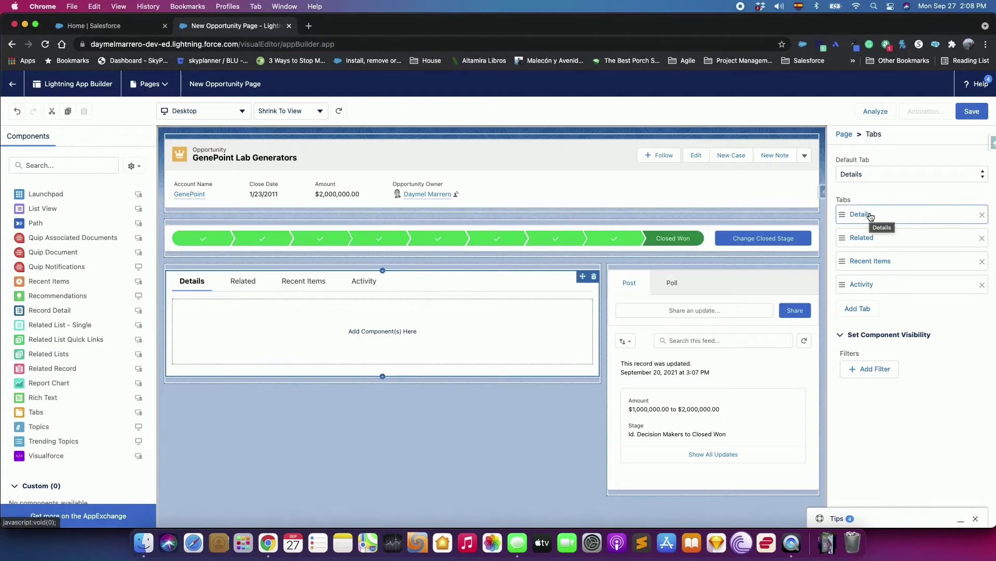
mouse_move(645, 210)
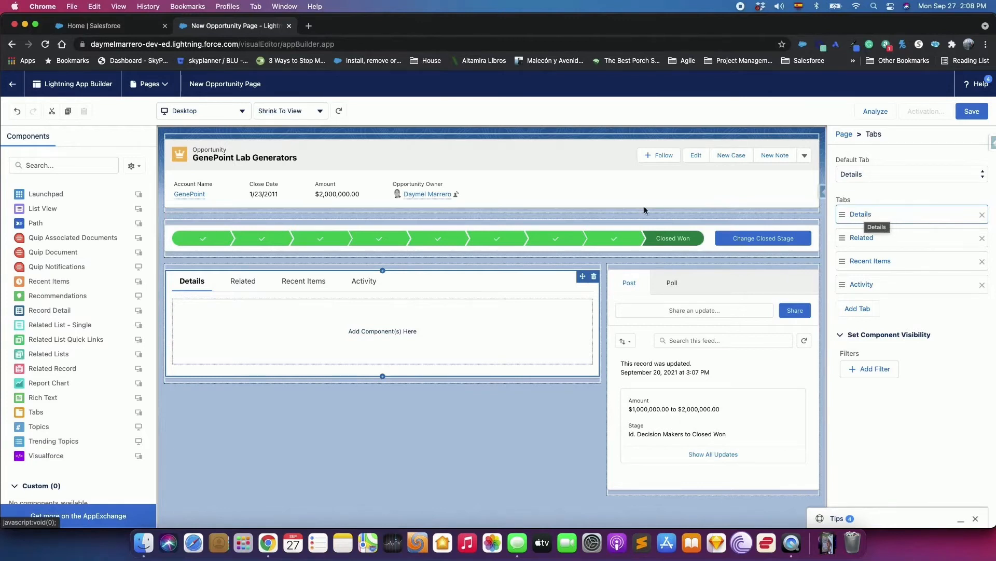
click(242, 280)
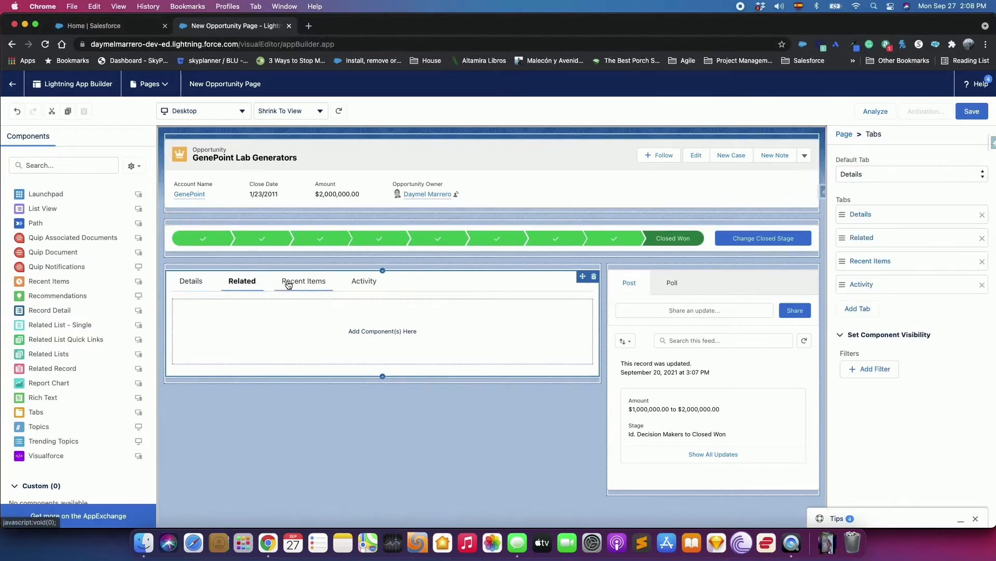
click(364, 280)
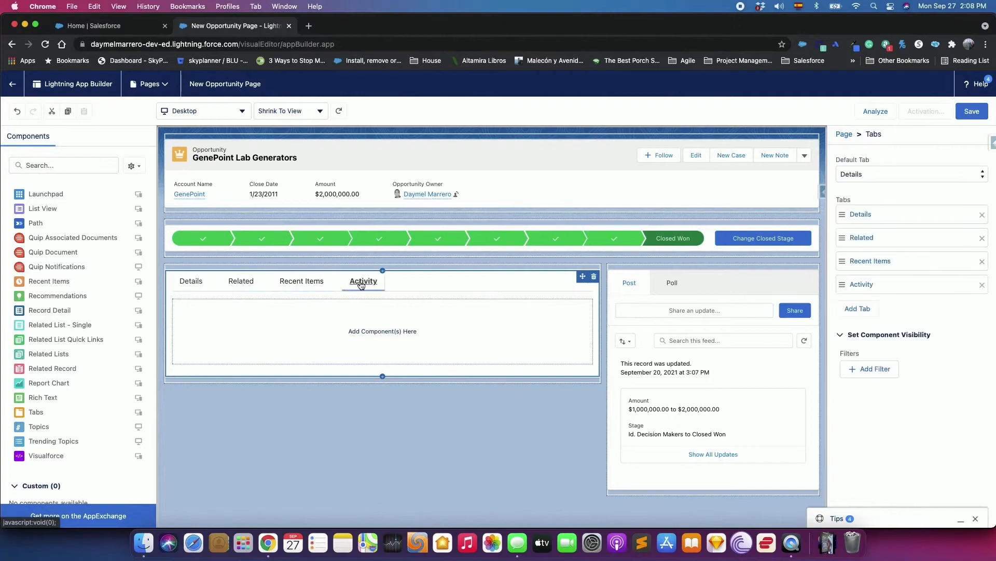
click(191, 281)
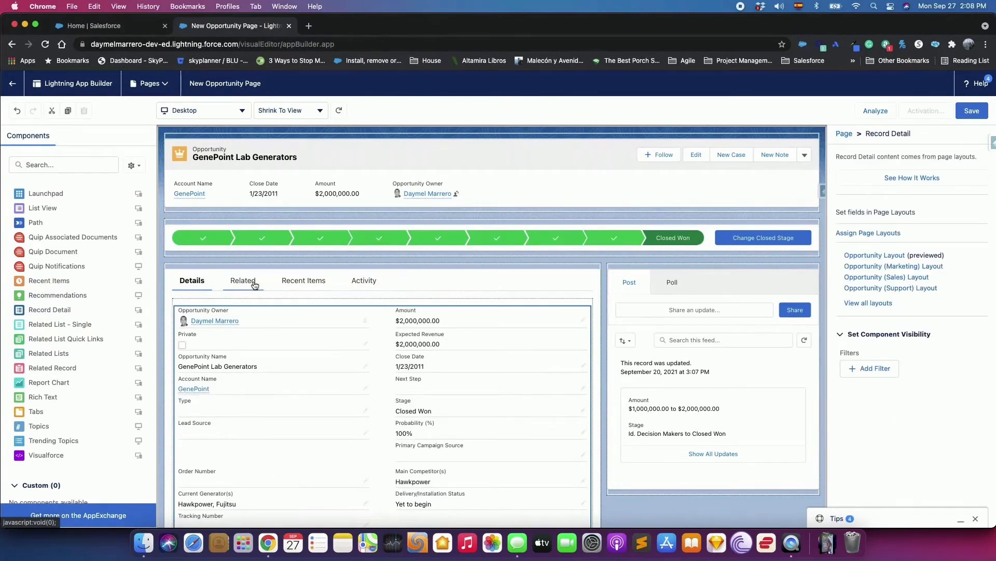
Check the Related tab's contents and save New Opportunity Page.
click(242, 281)
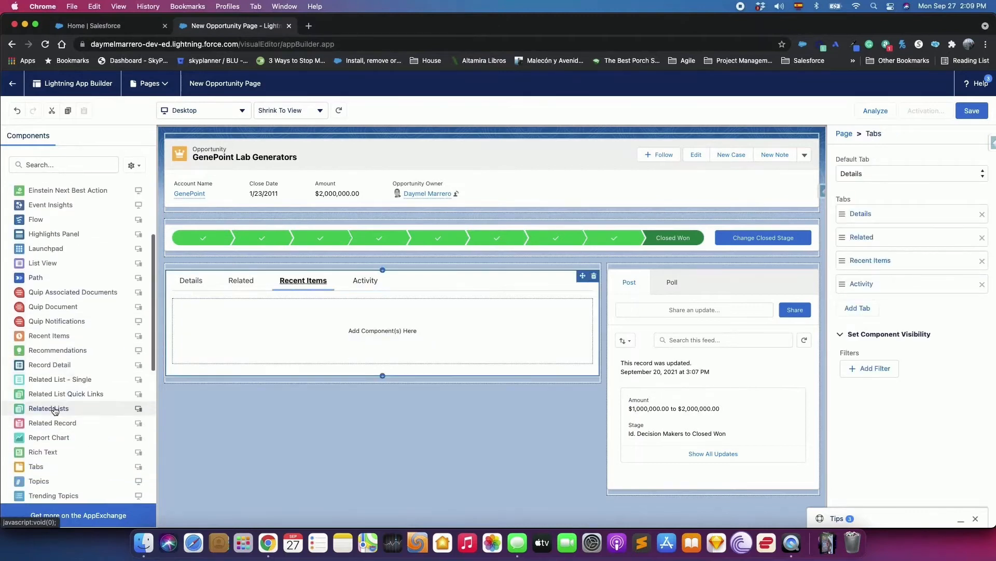
scroll(down, 3)
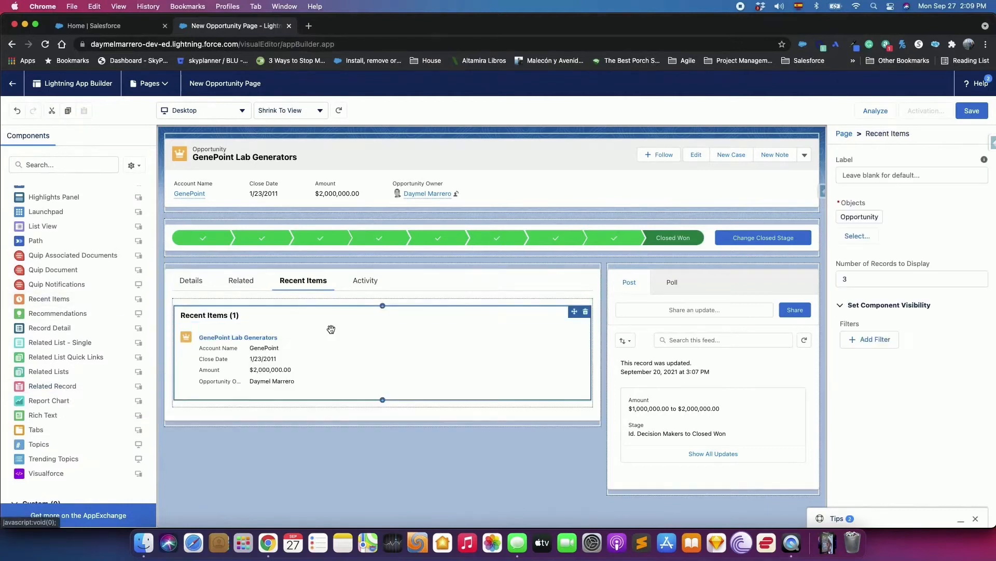
click(972, 111)
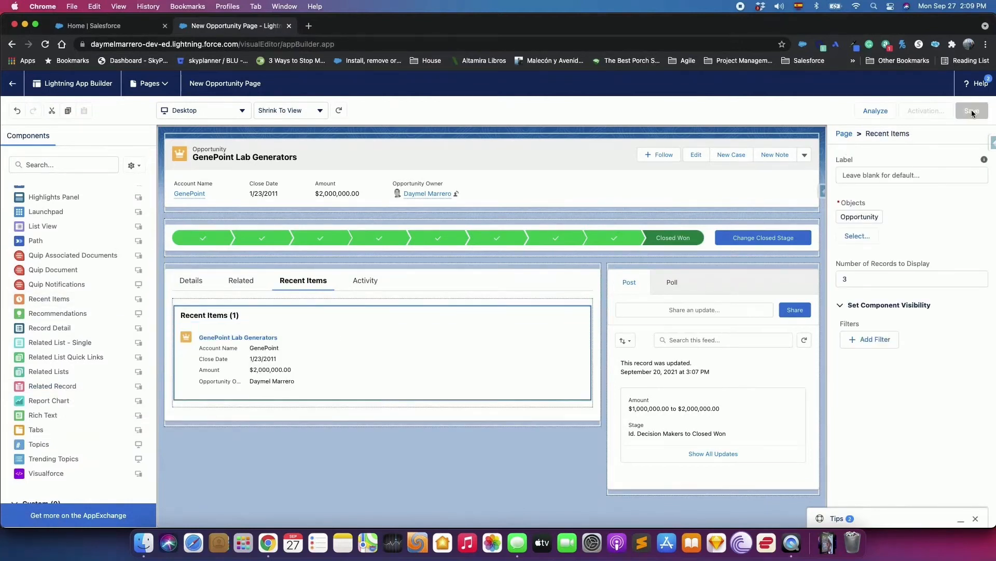
click(381, 359)
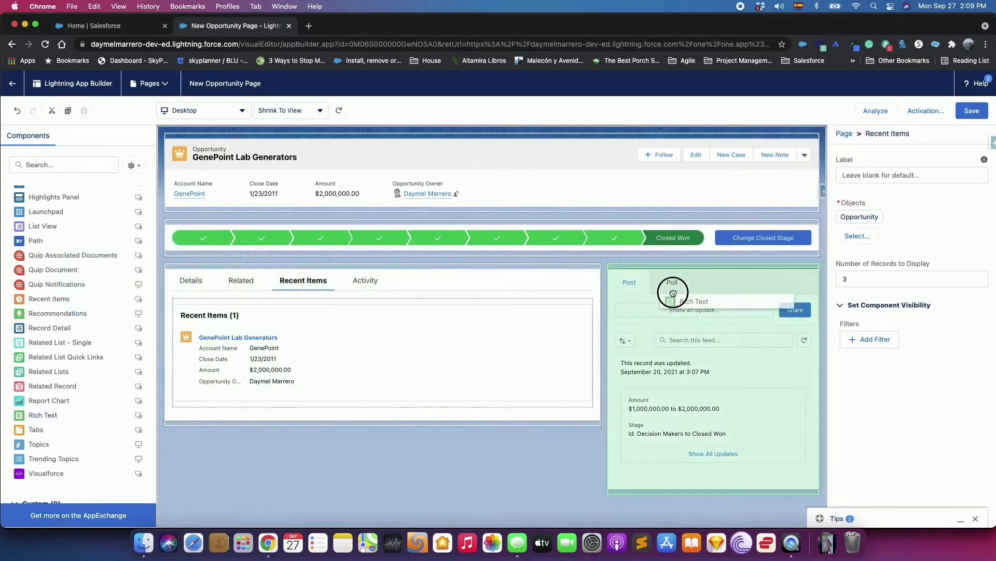
Add a Rich Text component above the feed reading 'A million-dollar opportunity closed!'.
click(673, 292)
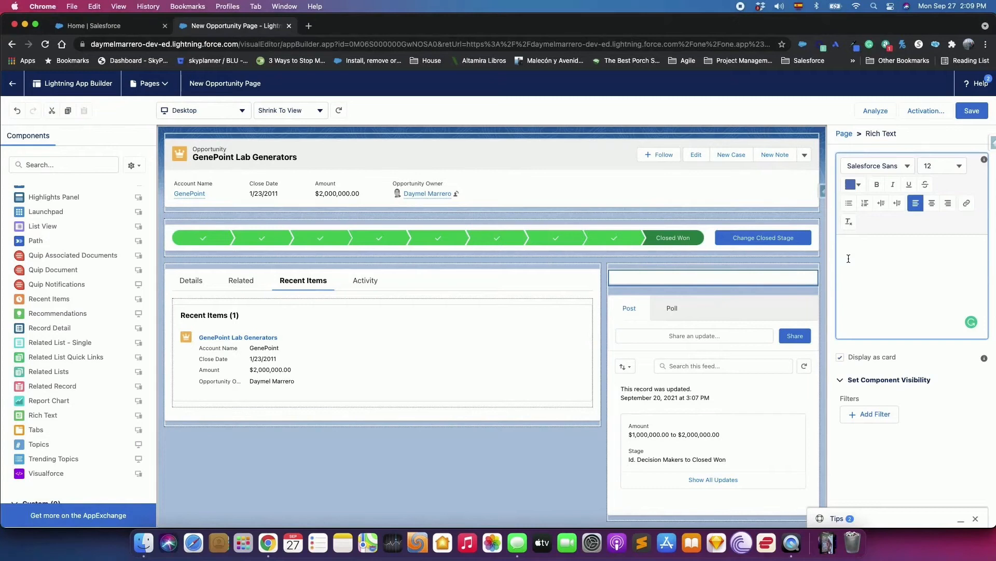
text(A million-do)
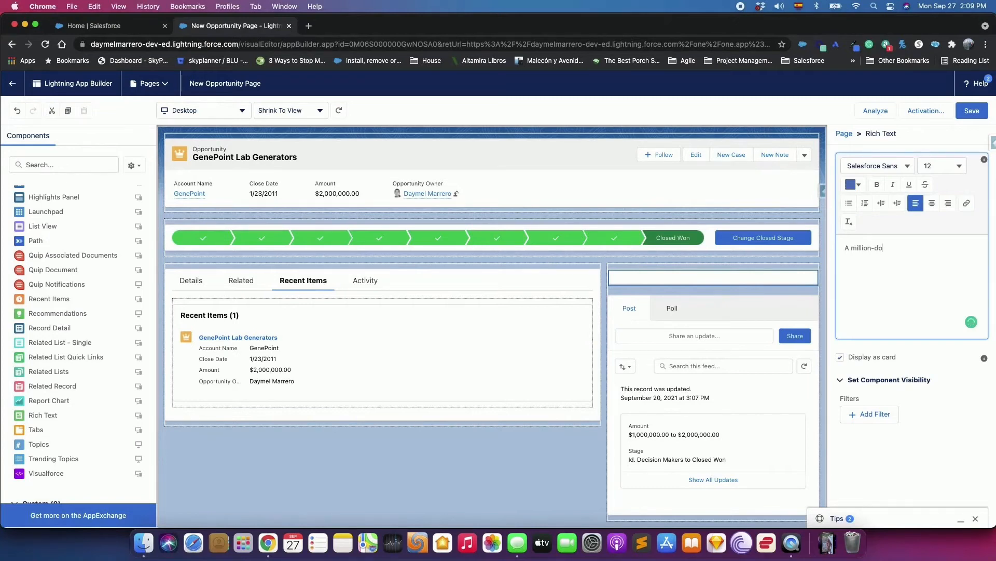
text(llar opportunity closed)
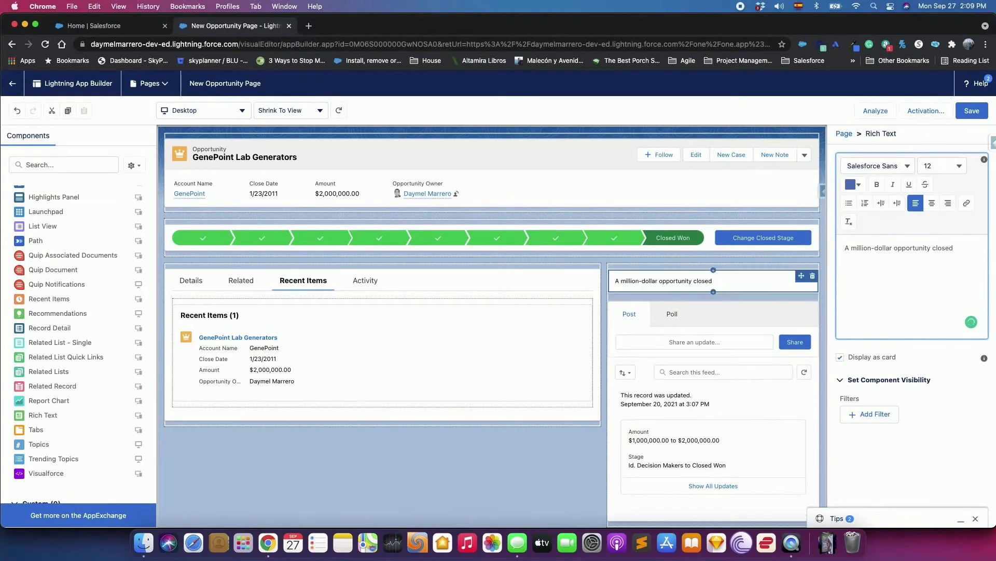
text(!)
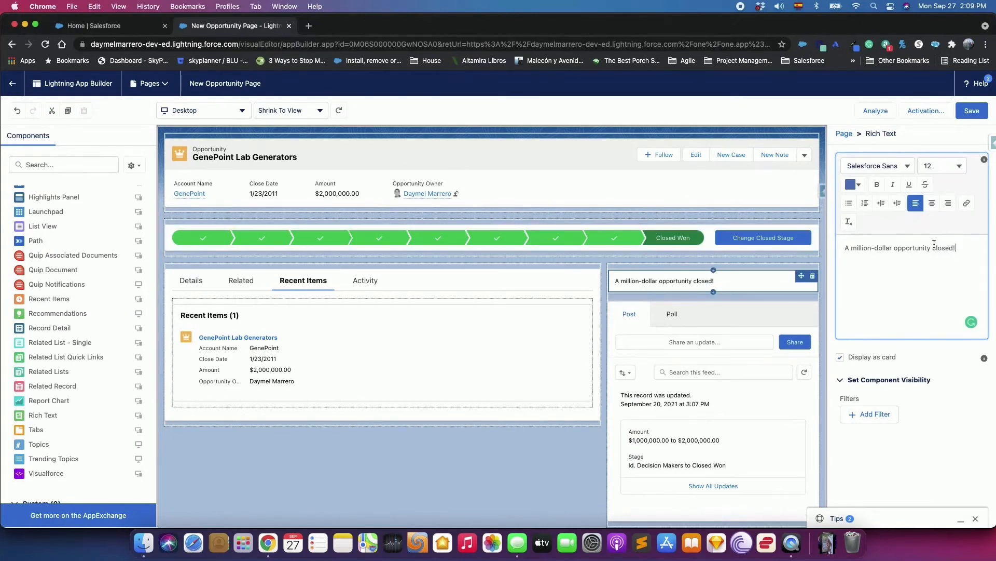
Format the banner message as centered, bold, font size 18.
click(931, 202)
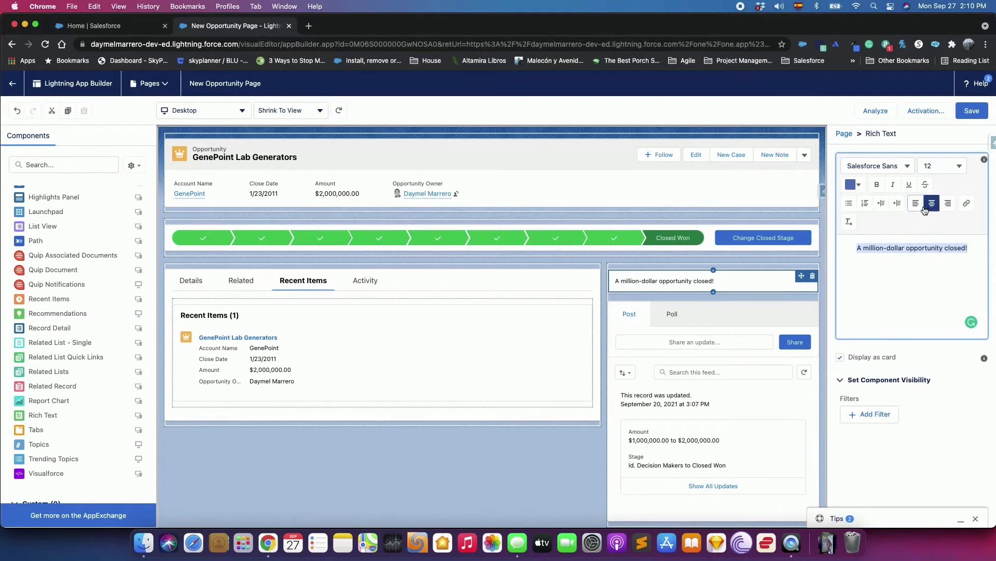
click(877, 184)
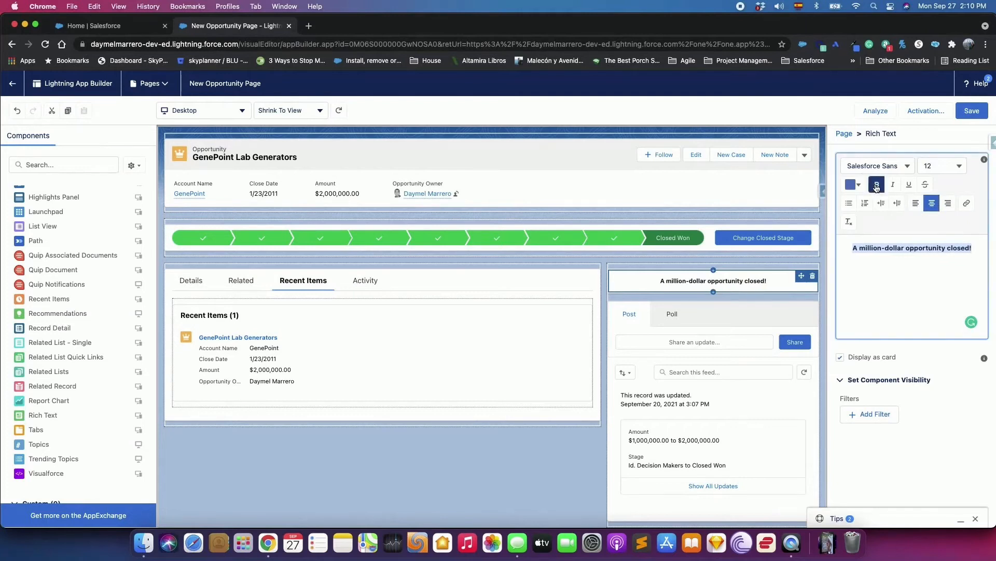
click(942, 165)
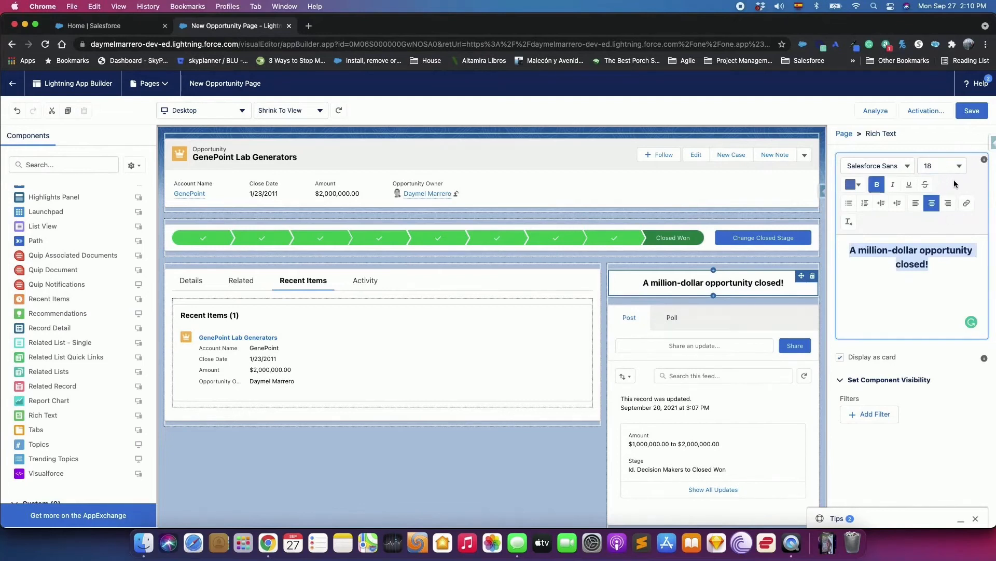
click(840, 357)
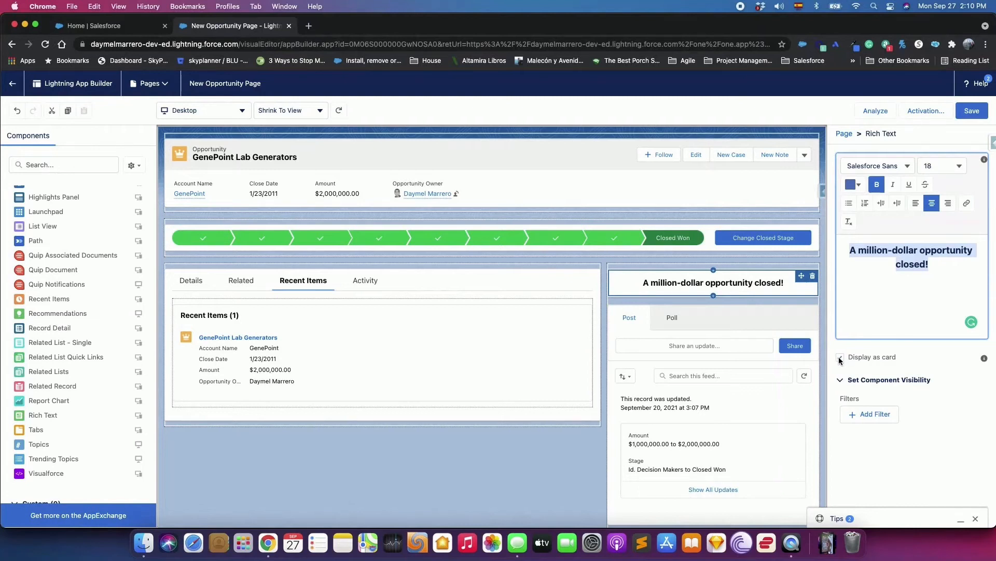
Add a banner visibility filter requiring Amount to be at least 1000000.
click(875, 414)
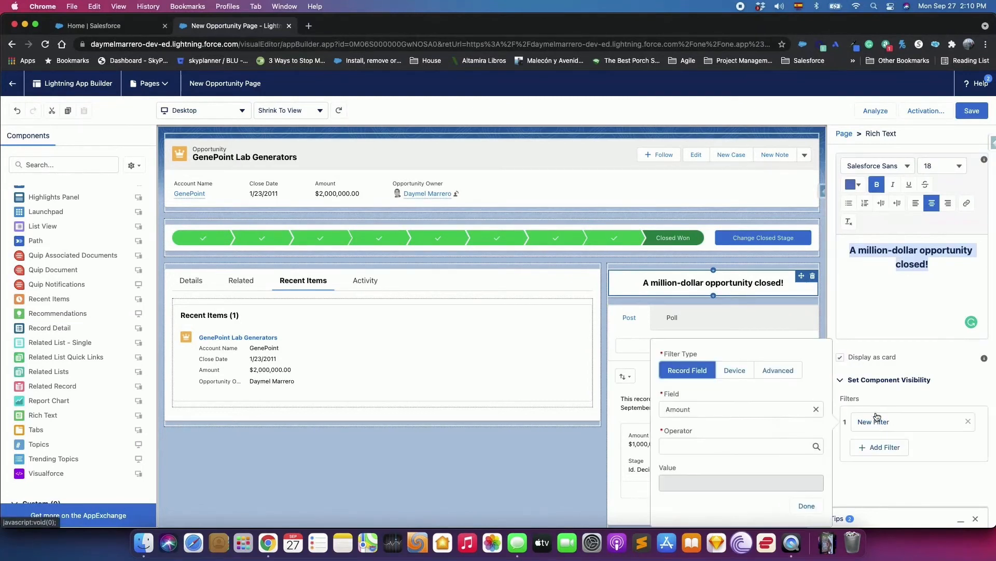
click(737, 445)
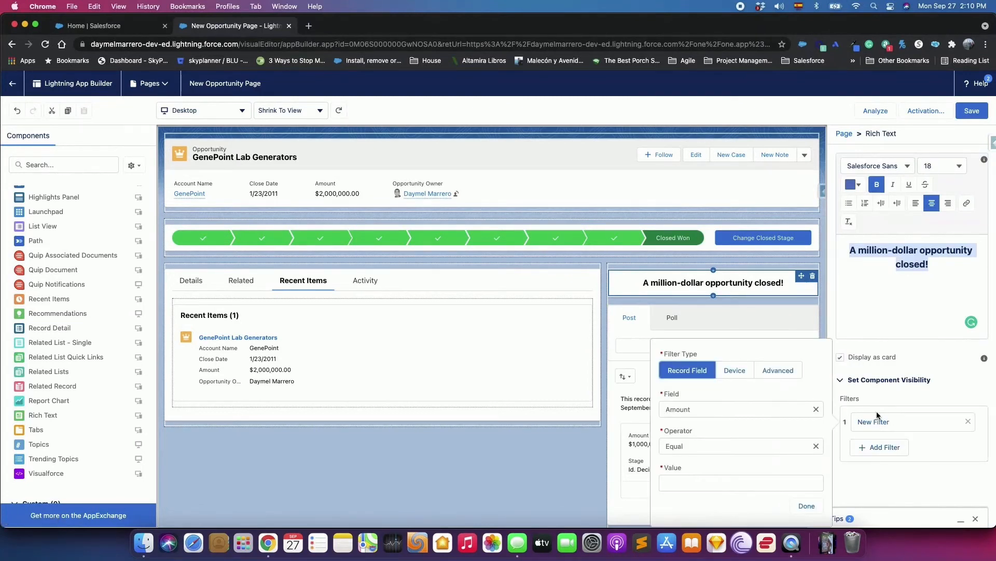
mouse_move(744, 441)
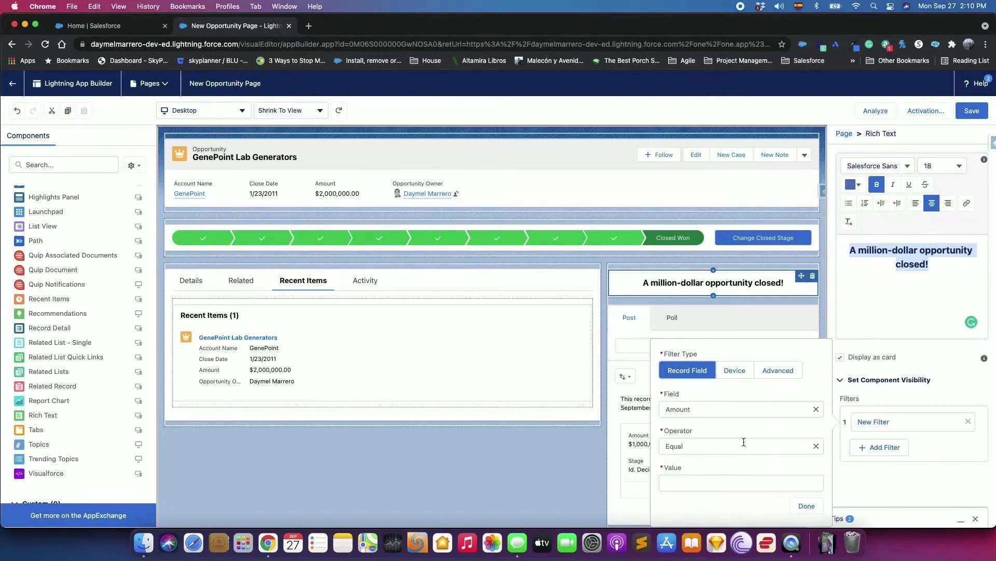
click(741, 445)
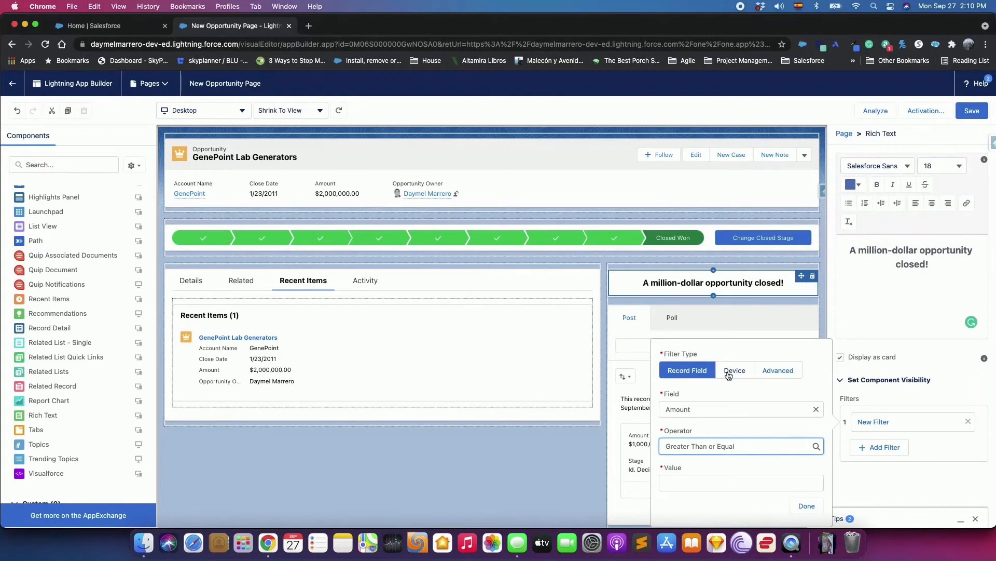
click(742, 482)
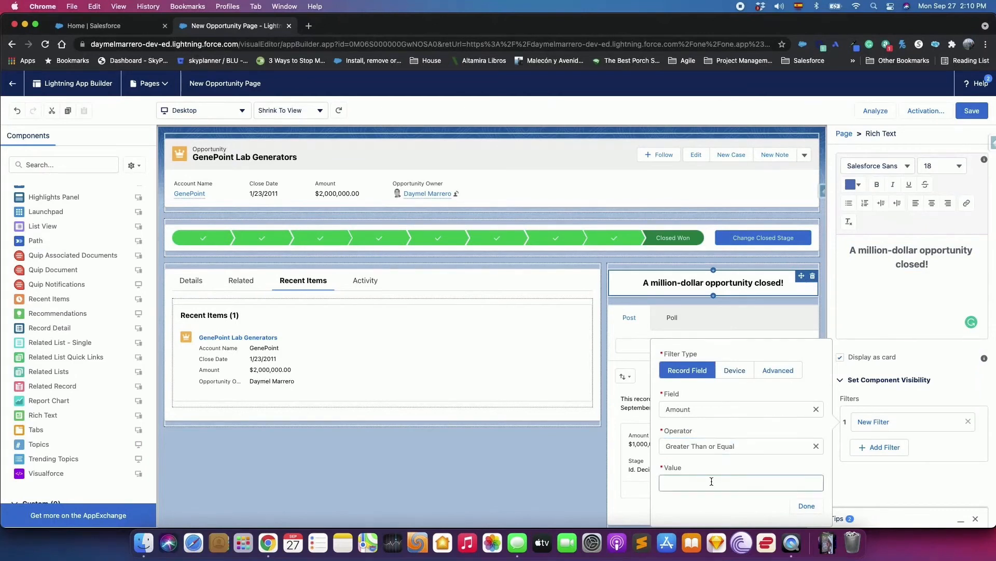
text(1000000)
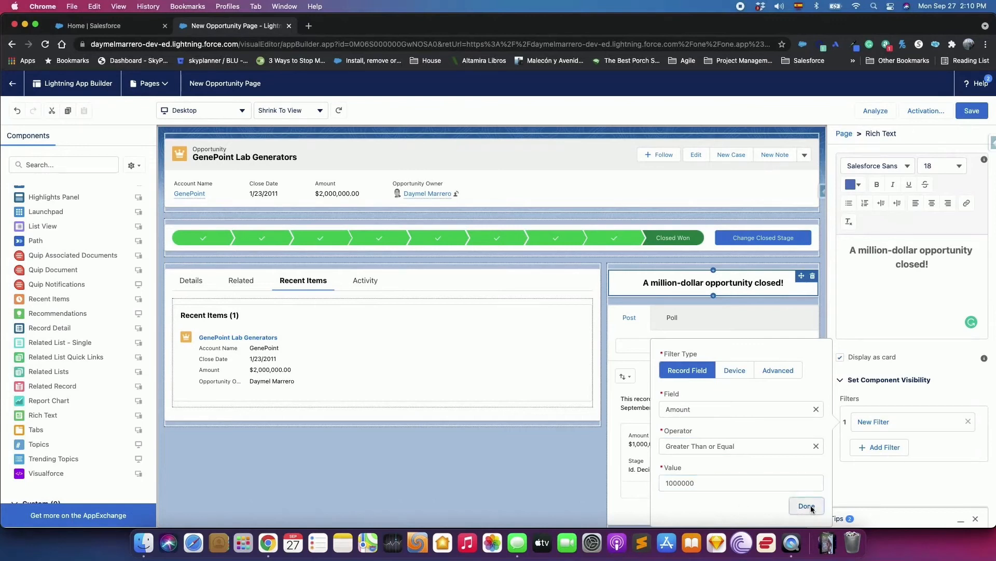
click(806, 506)
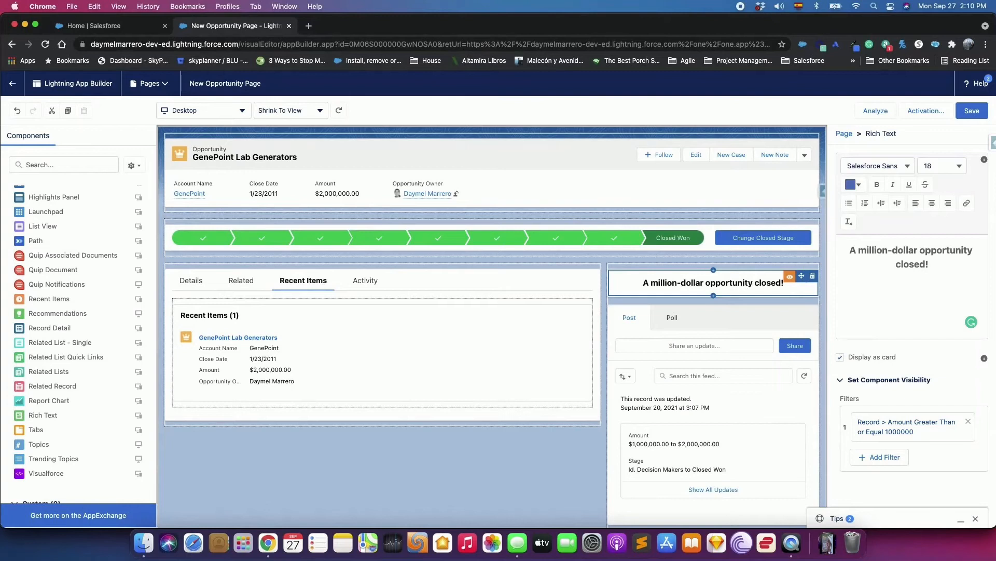
Add a second filter for Stage equals Closed Won and save the page.
click(879, 457)
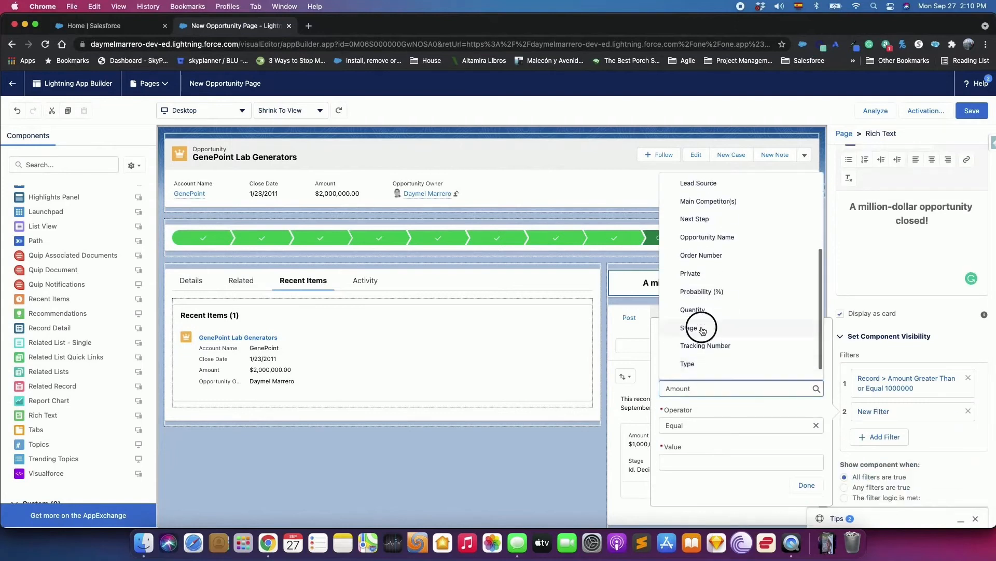
click(691, 328)
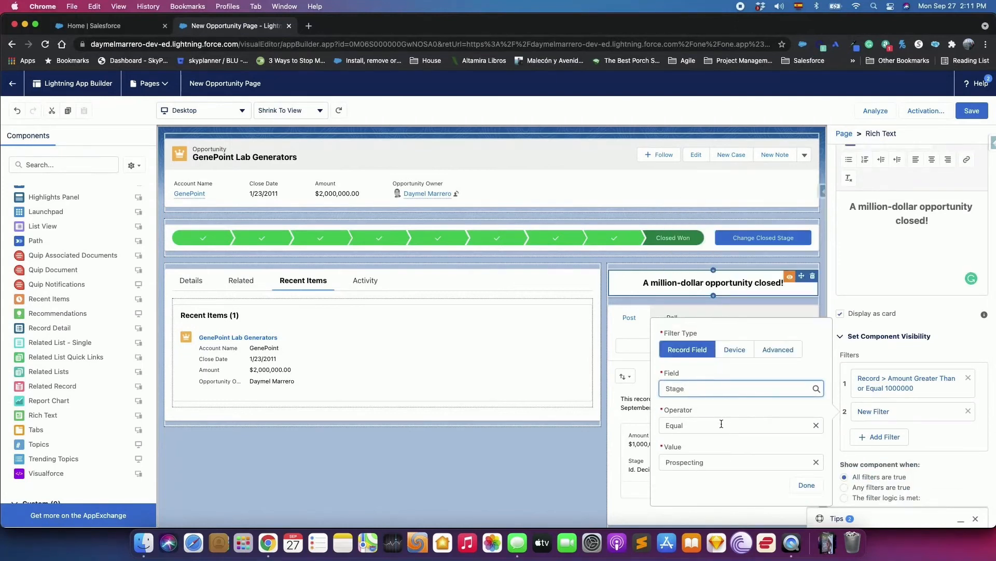
text(Closed Won)
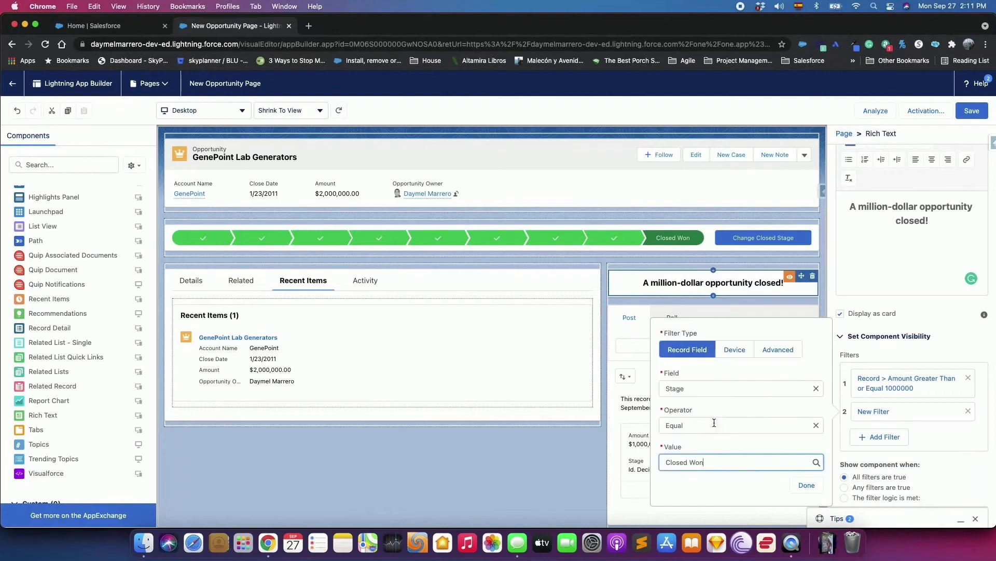
click(806, 484)
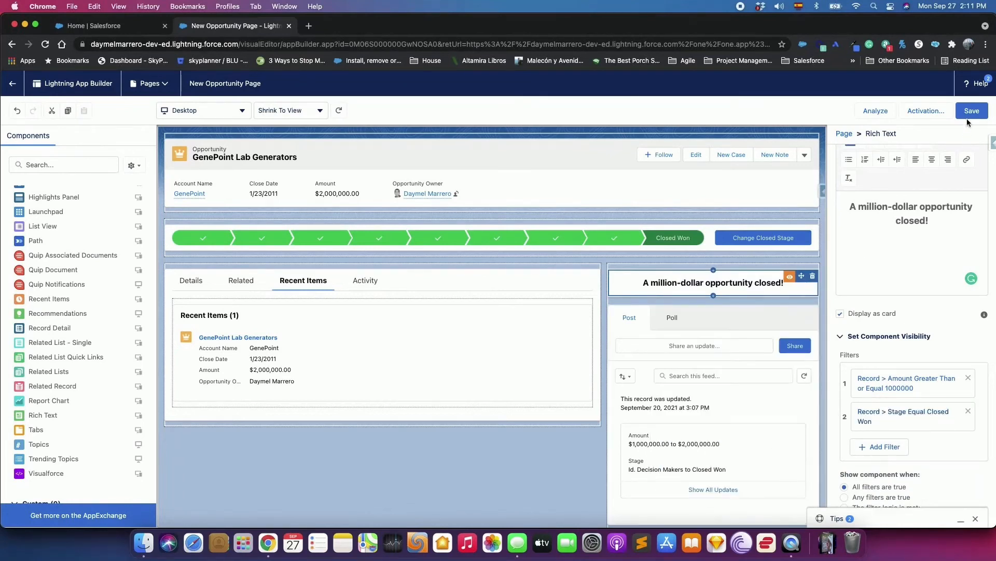
click(972, 110)
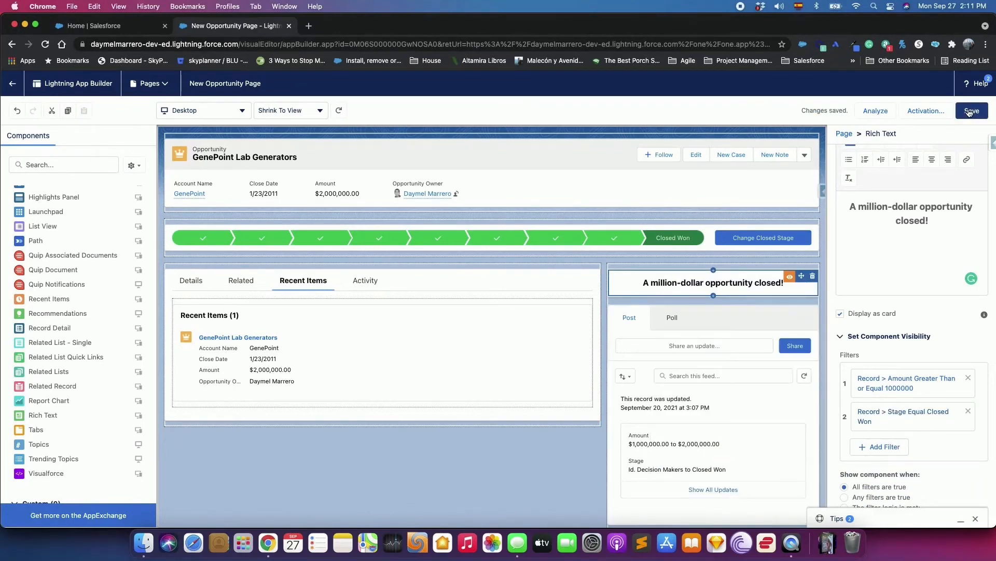
Activate New Opportunity Page as the org default for desktop and phone.
click(926, 110)
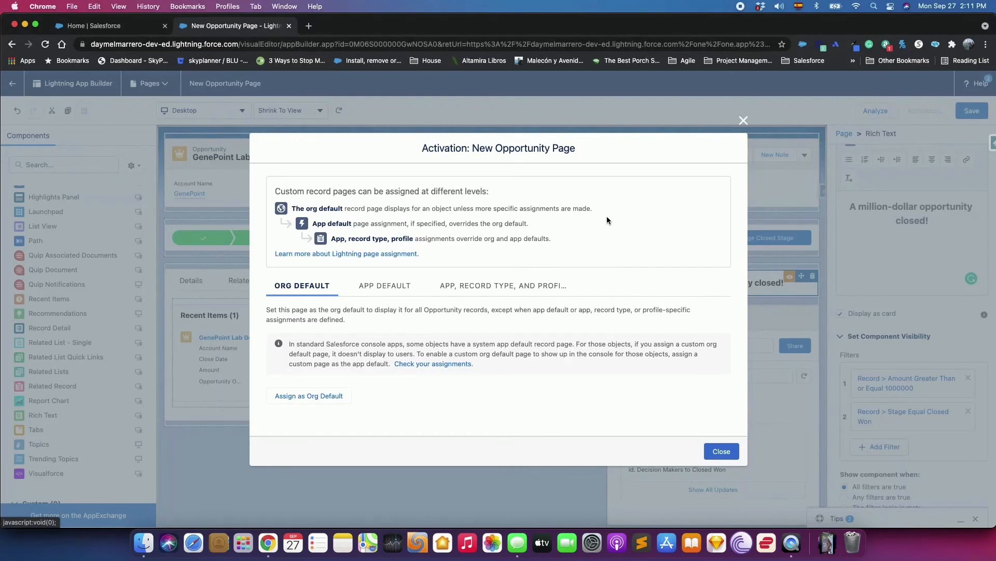
mouse_move(706, 422)
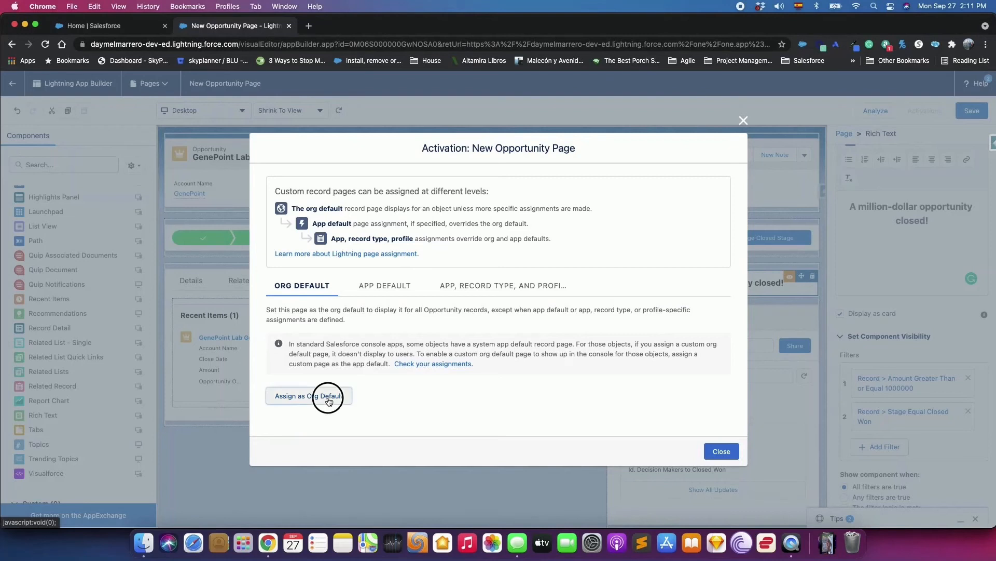
click(328, 395)
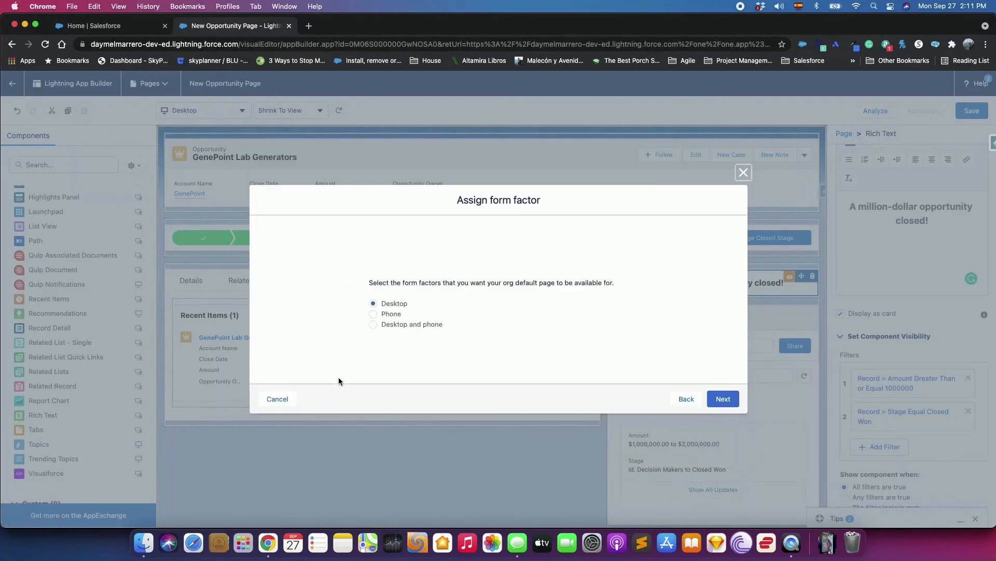
click(373, 325)
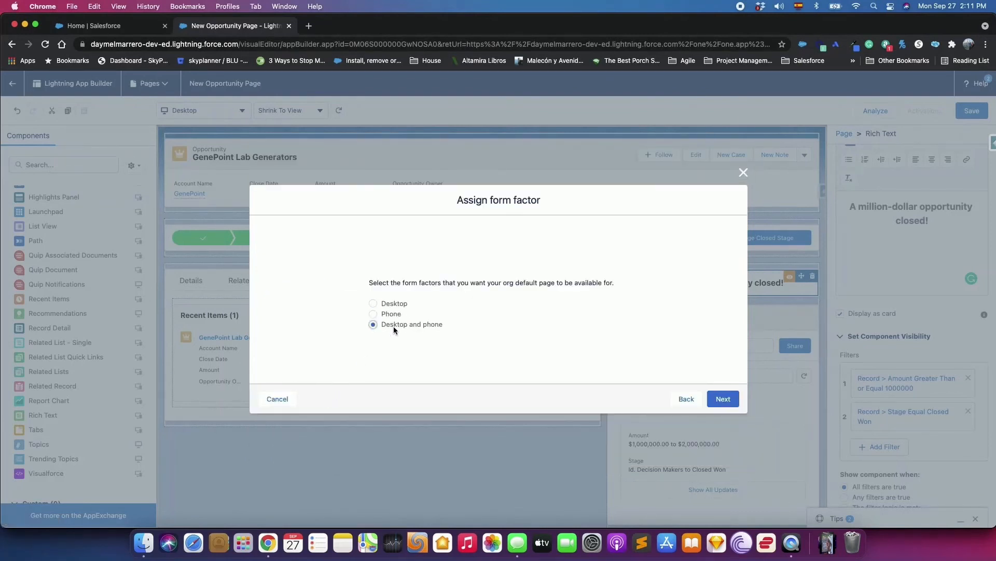
mouse_move(686, 396)
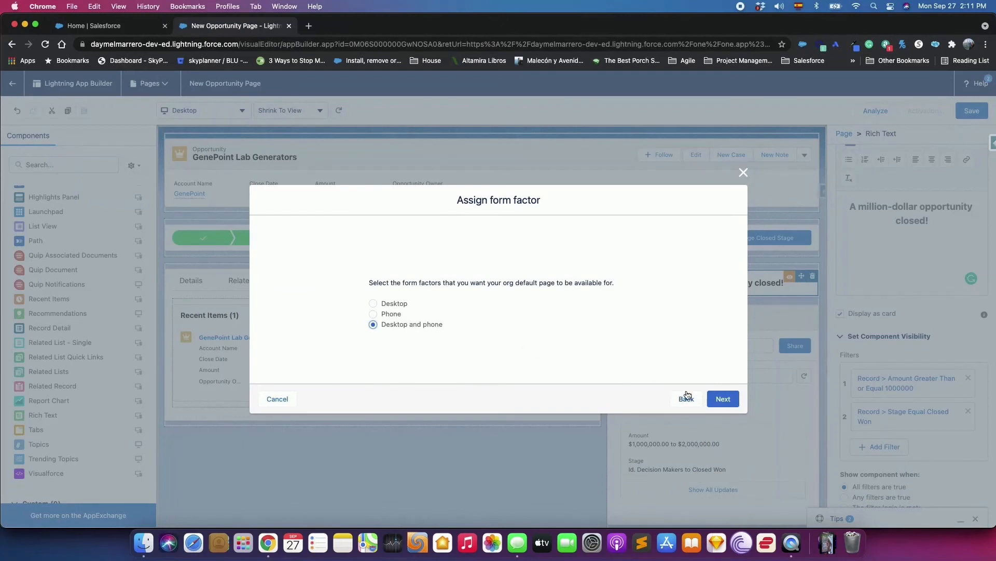
click(722, 398)
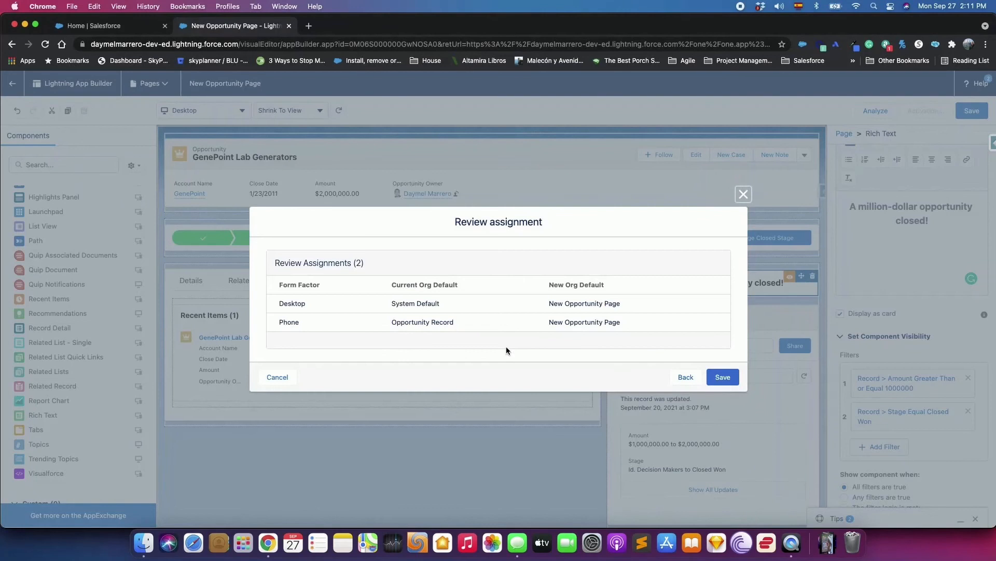
click(722, 377)
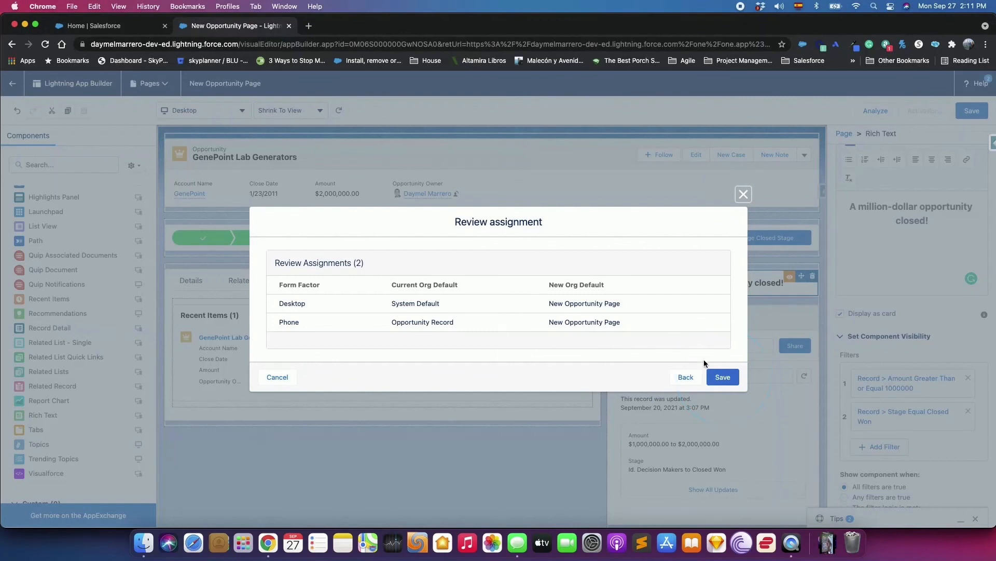
click(722, 377)
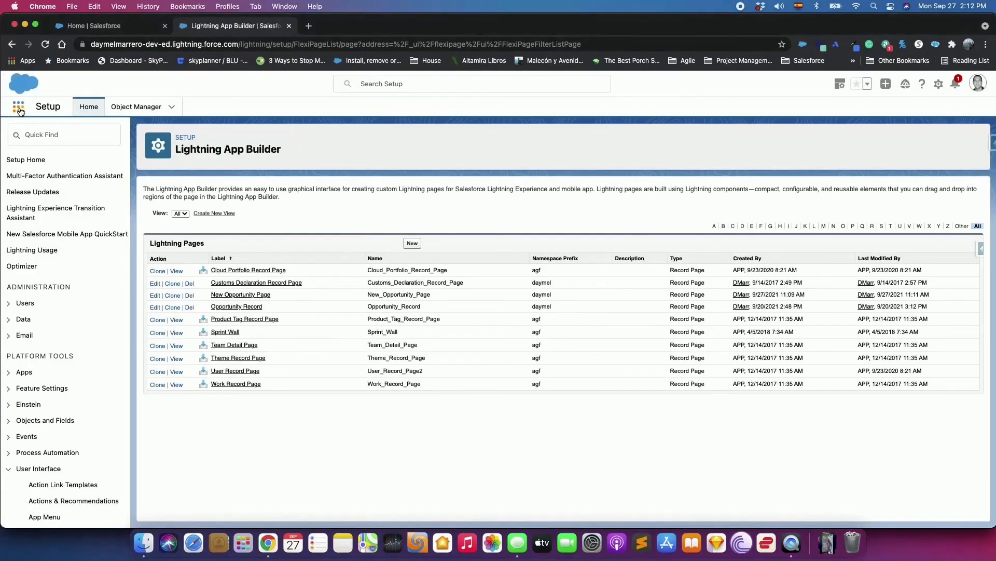
In the Sales app, open Dickenson Mobile Generators from My Opportunities.
click(17, 106)
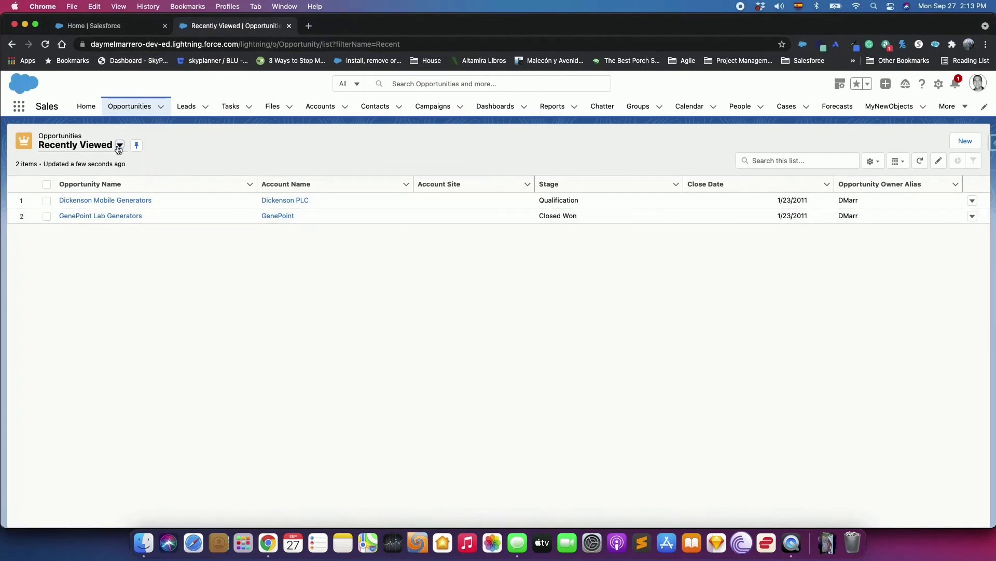
click(119, 146)
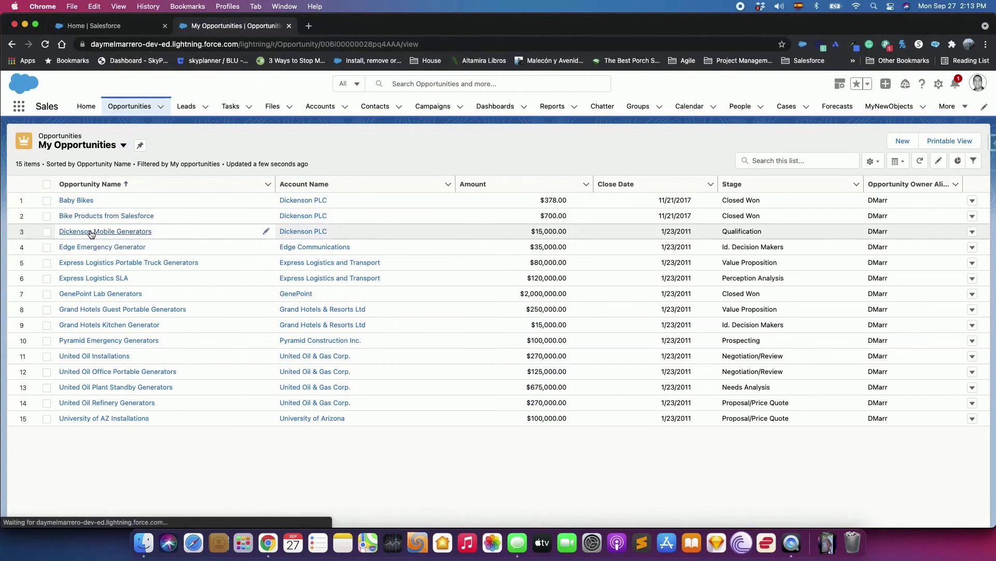
click(105, 231)
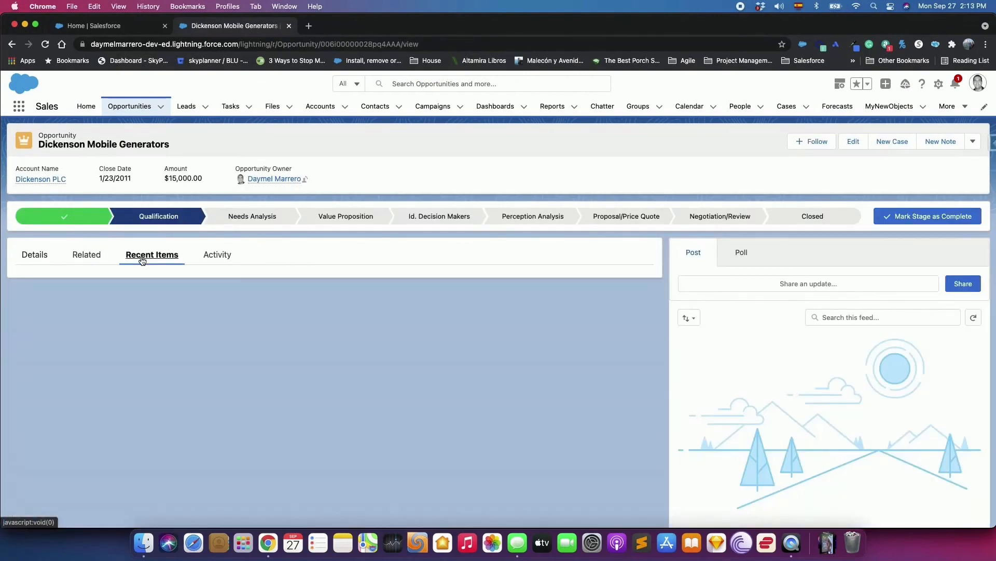
Change Dickenson Mobile Generators' amount to 2,000,000 and move it to Closed Won.
click(34, 255)
text(1)
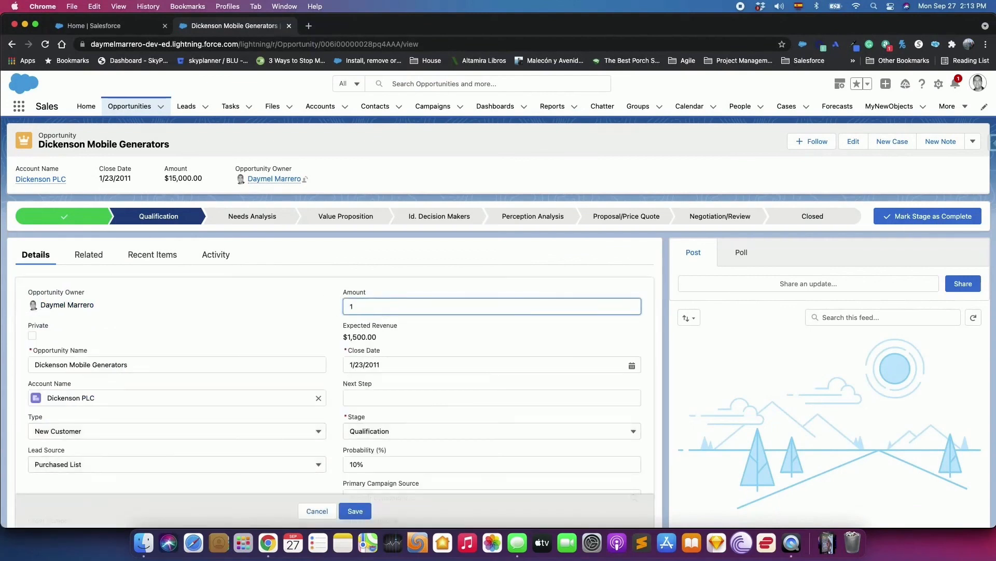
text(000,000.00)
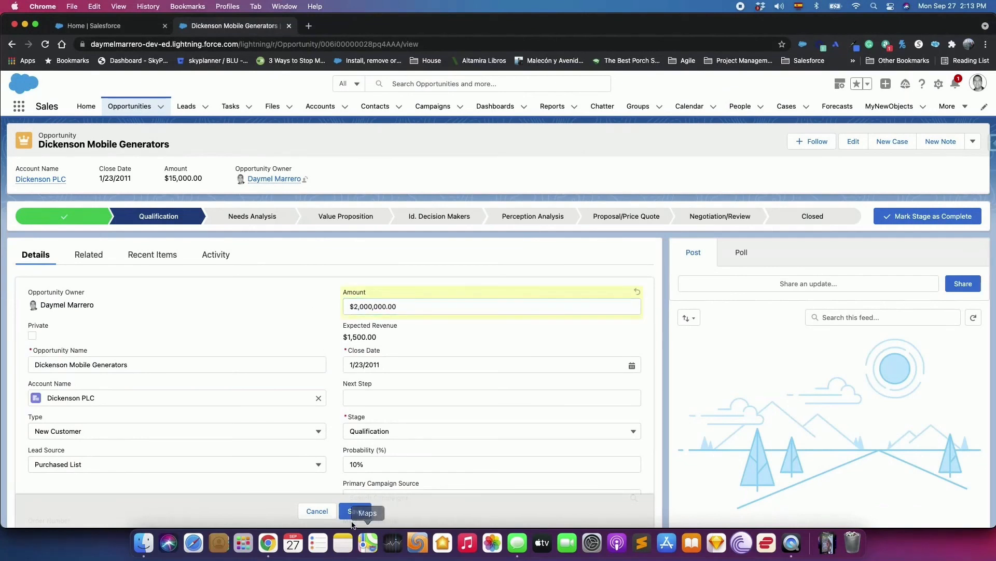
click(356, 511)
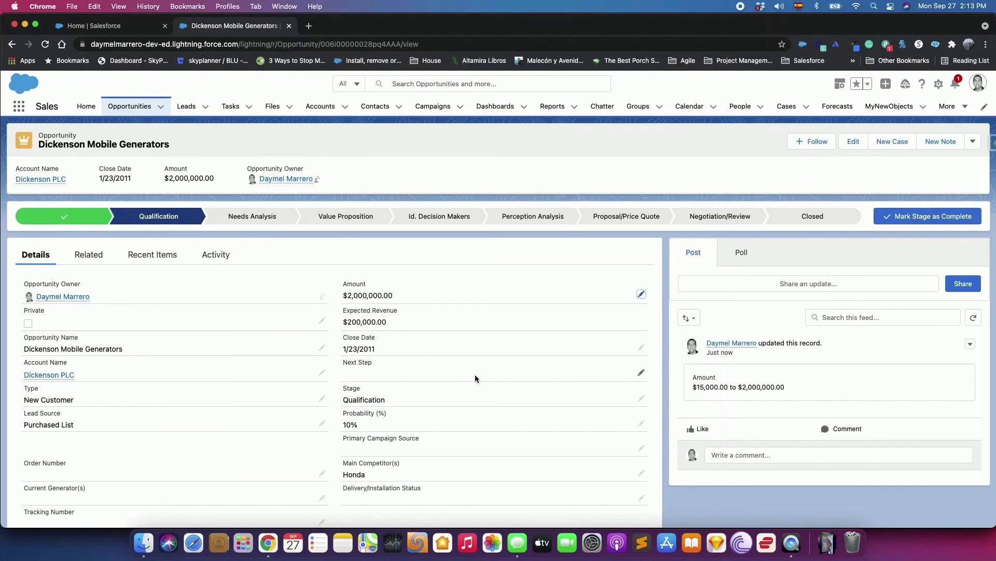
click(812, 216)
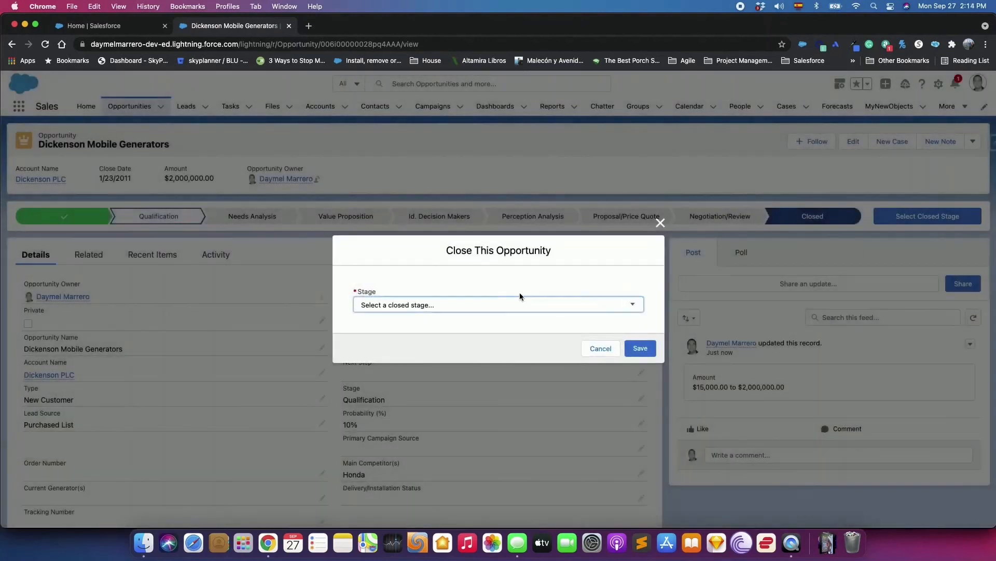
click(640, 348)
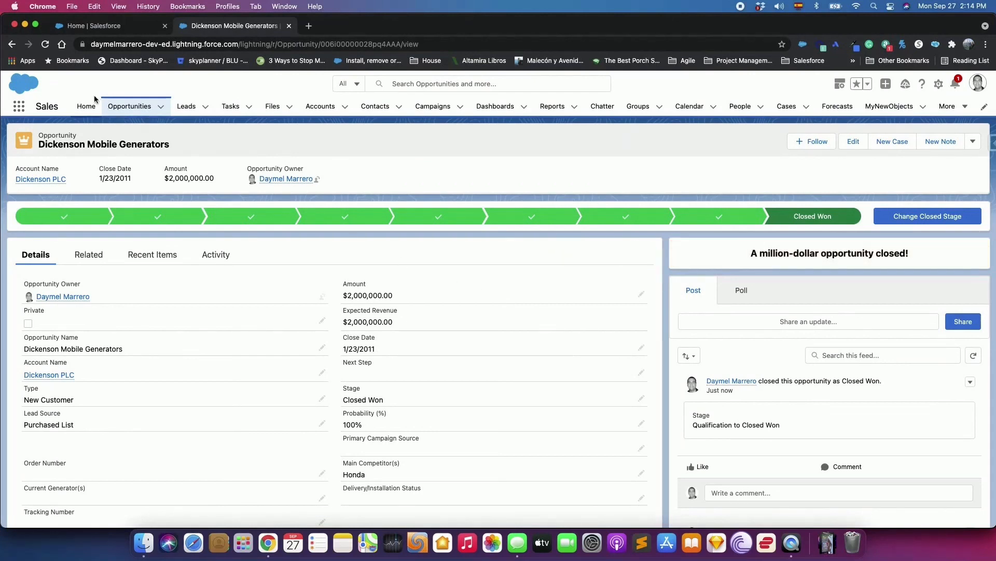
mouse_move(86, 106)
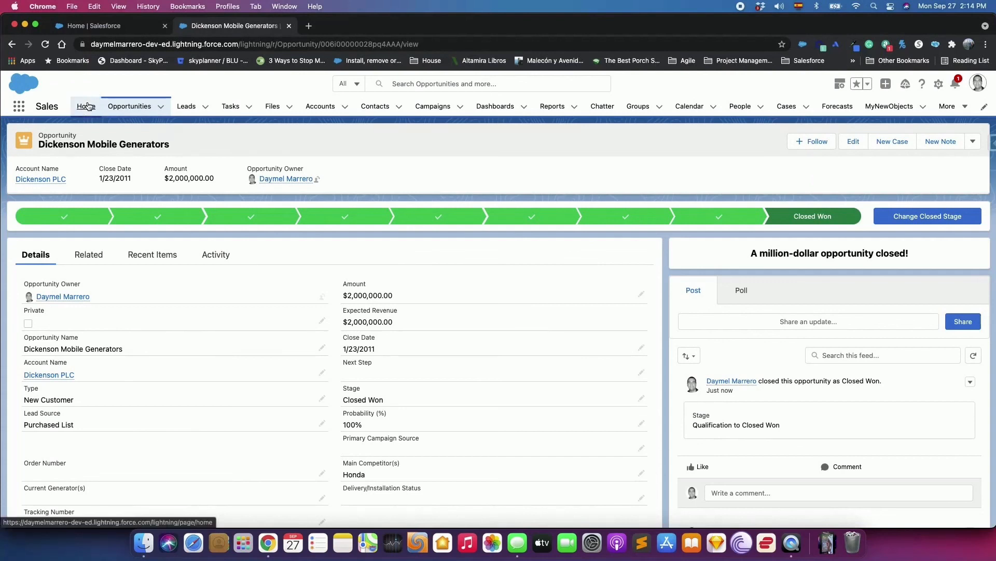